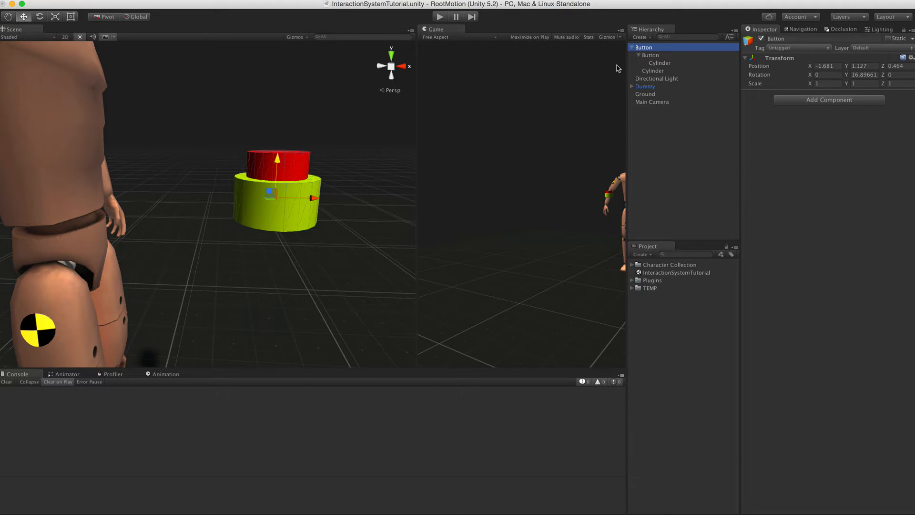
# Step: Nudge the red button part up and back down to its resting height in the base
pyautogui.click(650, 55)
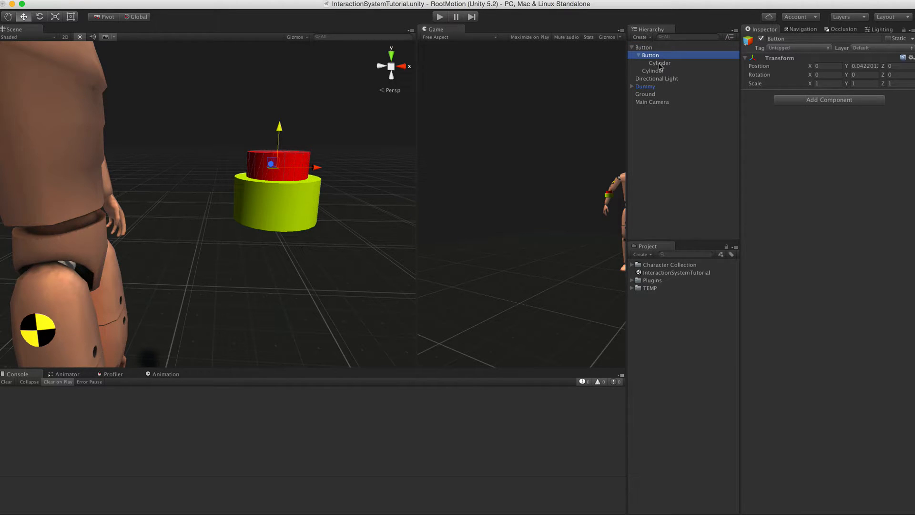
pyautogui.click(658, 63)
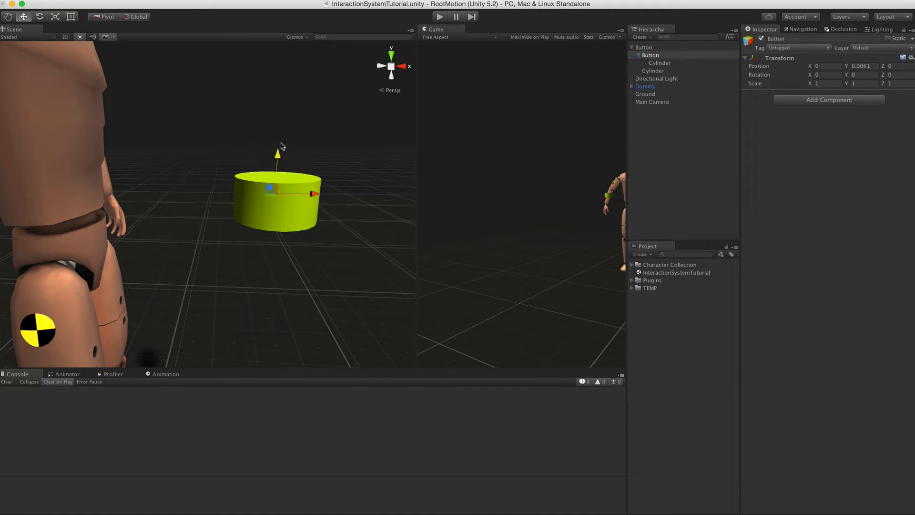
pyautogui.moveTo(277, 153); pyautogui.dragTo(279, 129)
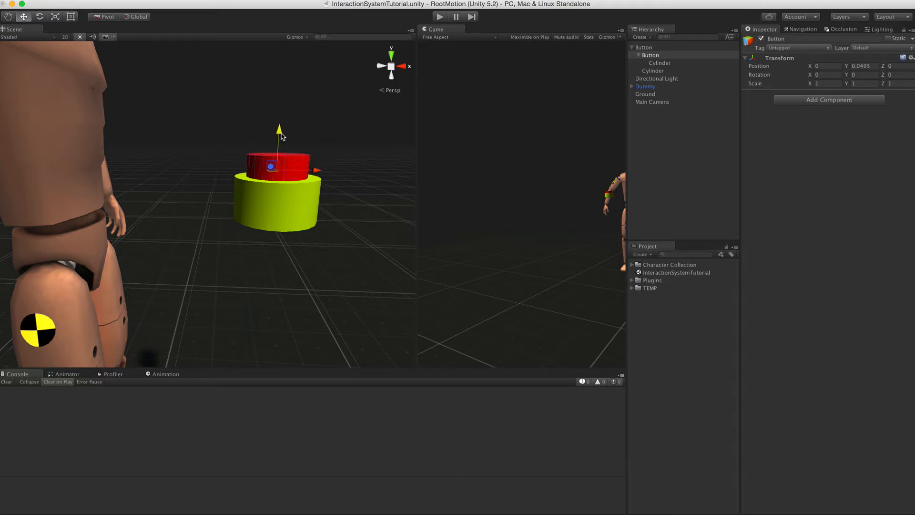
pyautogui.moveTo(279, 137); pyautogui.dragTo(264, 168)
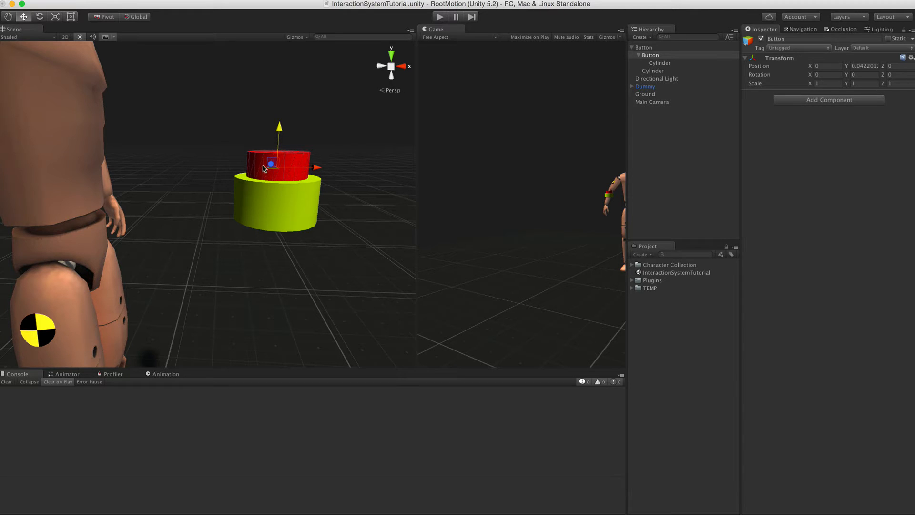
pyautogui.click(644, 48)
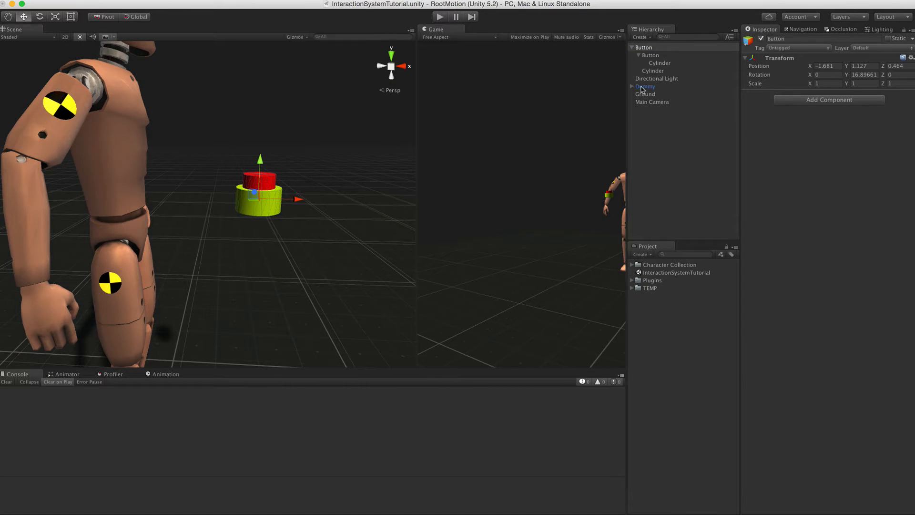
# Step: Duplicate the Dummy character and expand Dummy (1) down through its BipDummy bones
pyautogui.rightClick(645, 87)
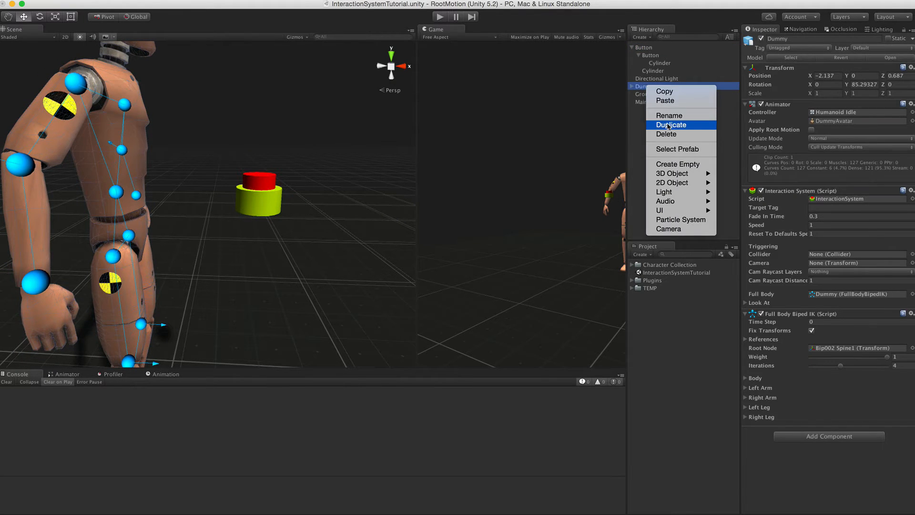
pyautogui.click(672, 124)
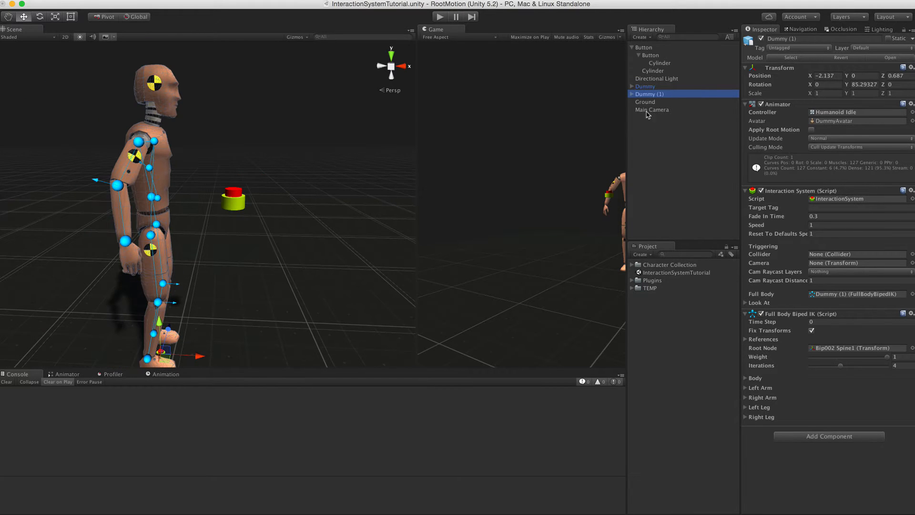
pyautogui.click(631, 94)
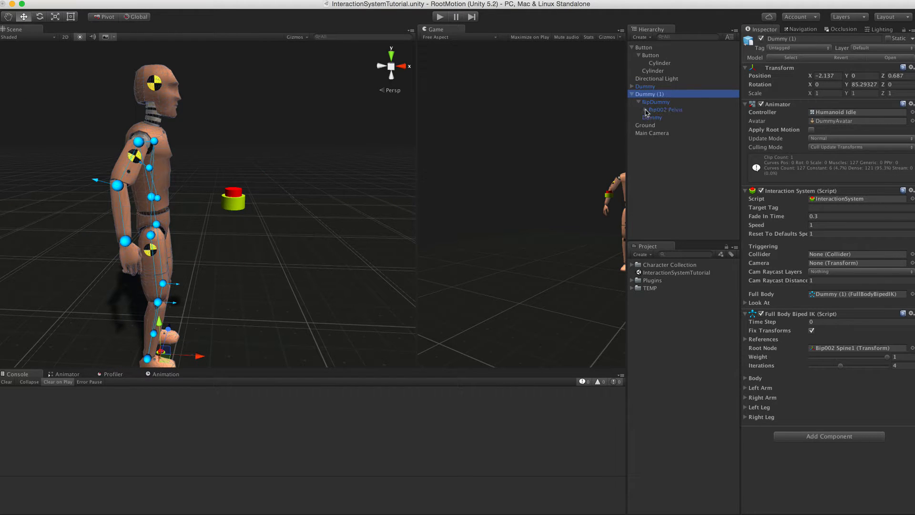
pyautogui.click(652, 116)
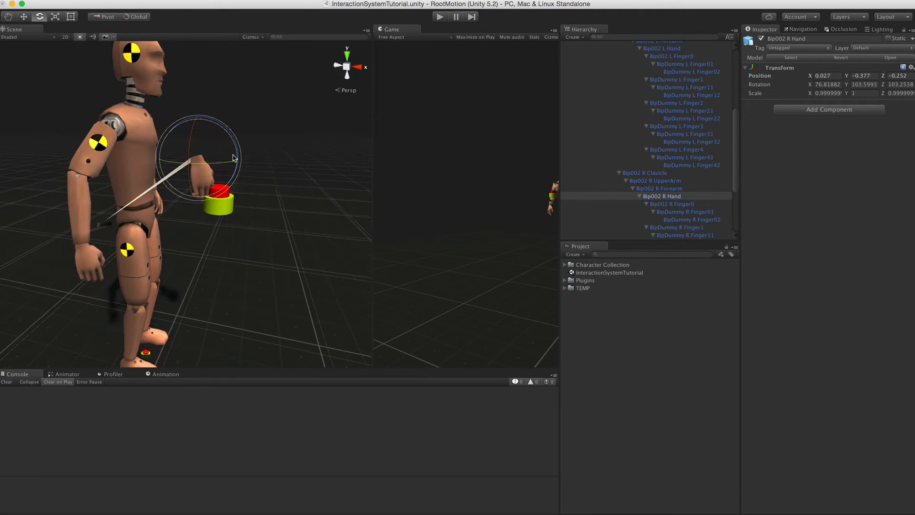
# Step: Rotate Bip002 R Hand toward the button and bend the index finger down onto it
pyautogui.moveTo(232, 159); pyautogui.dragTo(190, 195)
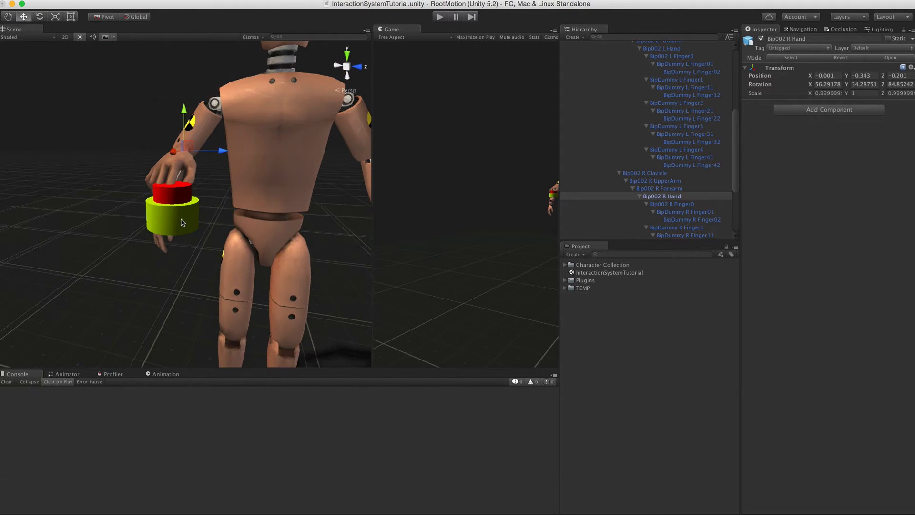
pyautogui.click(672, 204)
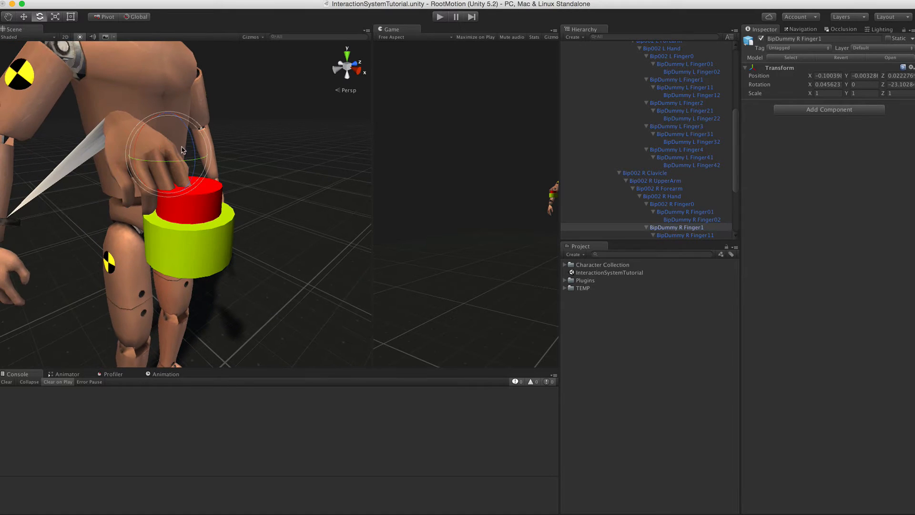
pyautogui.moveTo(186, 149); pyautogui.dragTo(193, 129)
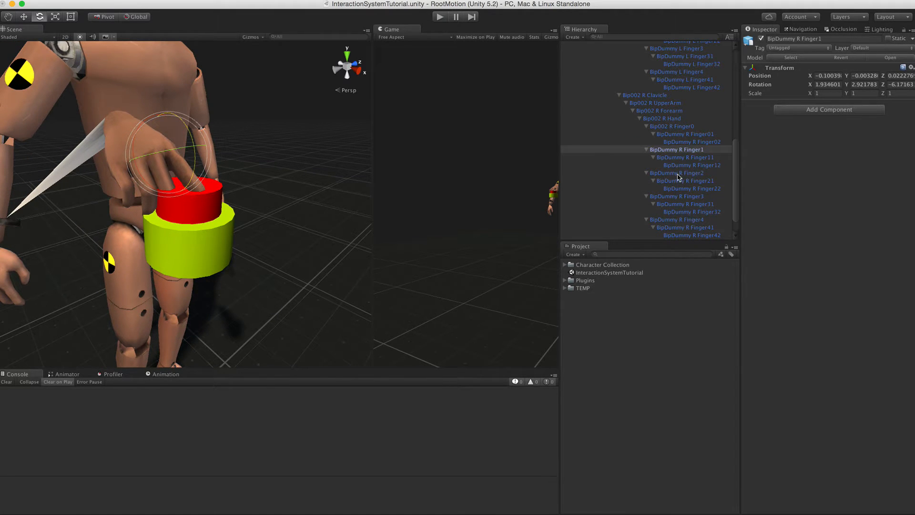
# Step: Curl the middle, ring, little fingers, their middle joints and the thumb into a pressing pose
pyautogui.click(677, 172)
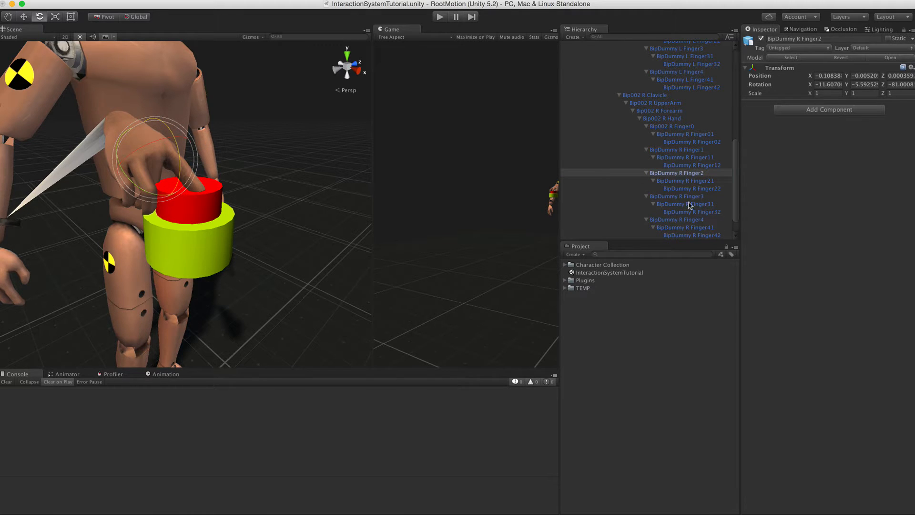
pyautogui.click(677, 196)
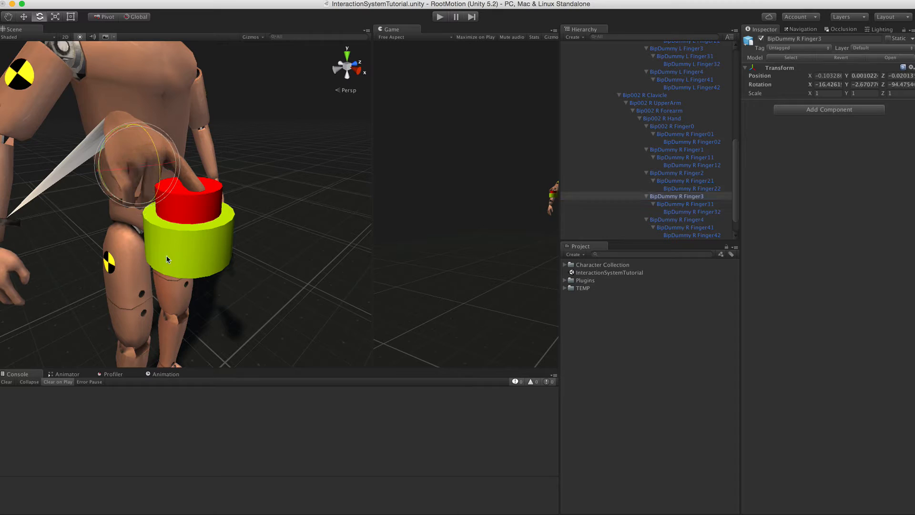
pyautogui.click(684, 219)
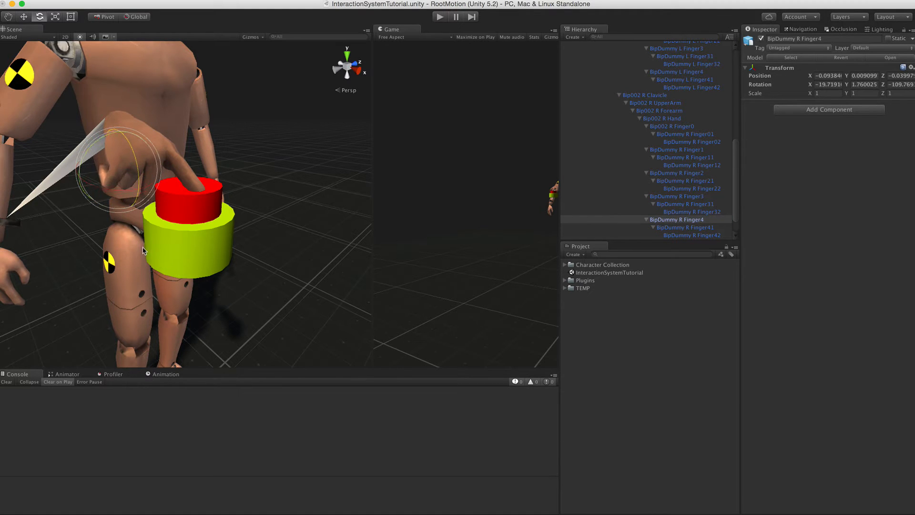
pyautogui.click(685, 157)
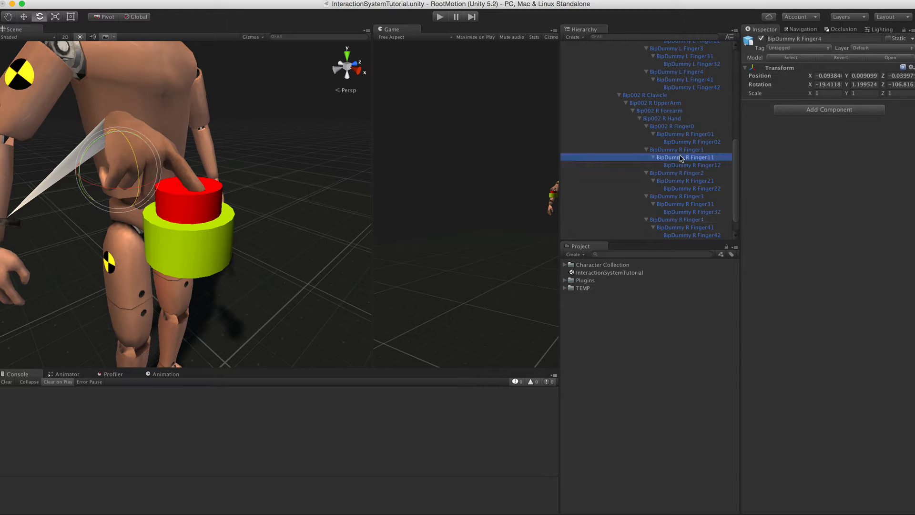
pyautogui.click(685, 180)
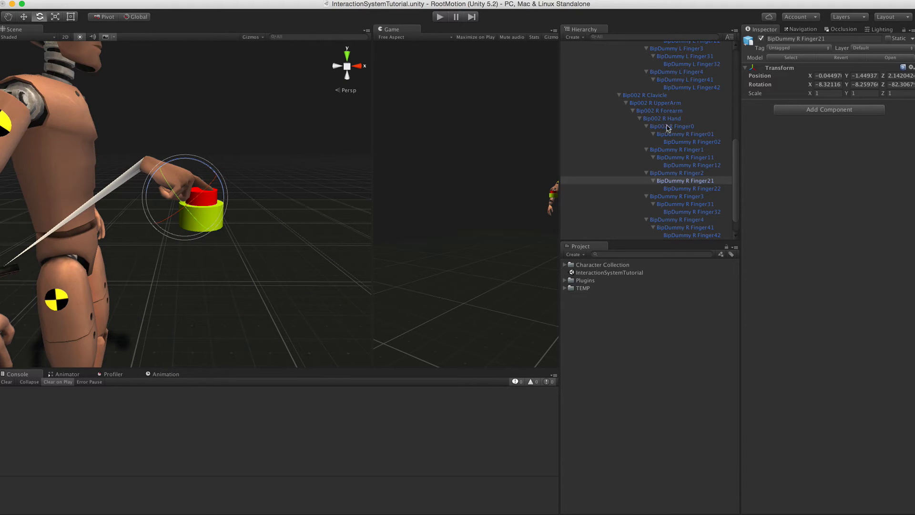
pyautogui.click(661, 118)
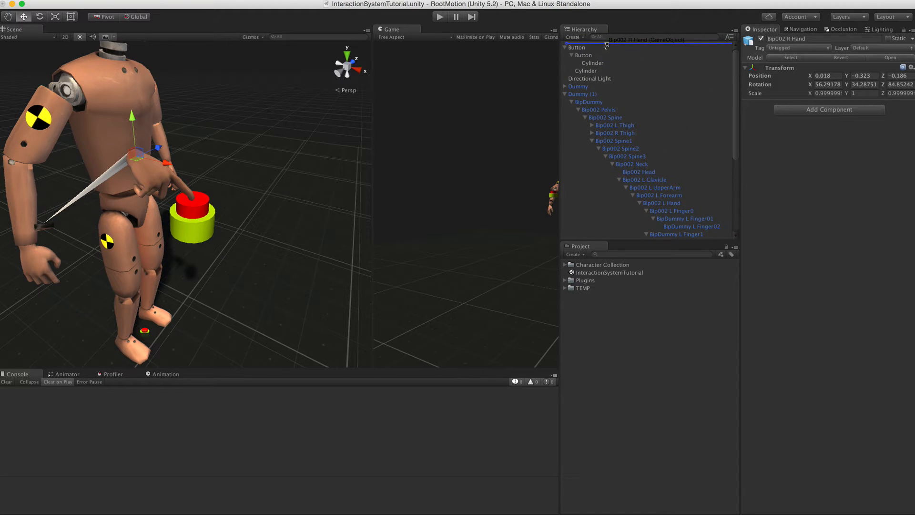
# Step: Parent the posed right hand under Button and add an Interaction Target with Effector Type Right Hand
pyautogui.click(578, 47)
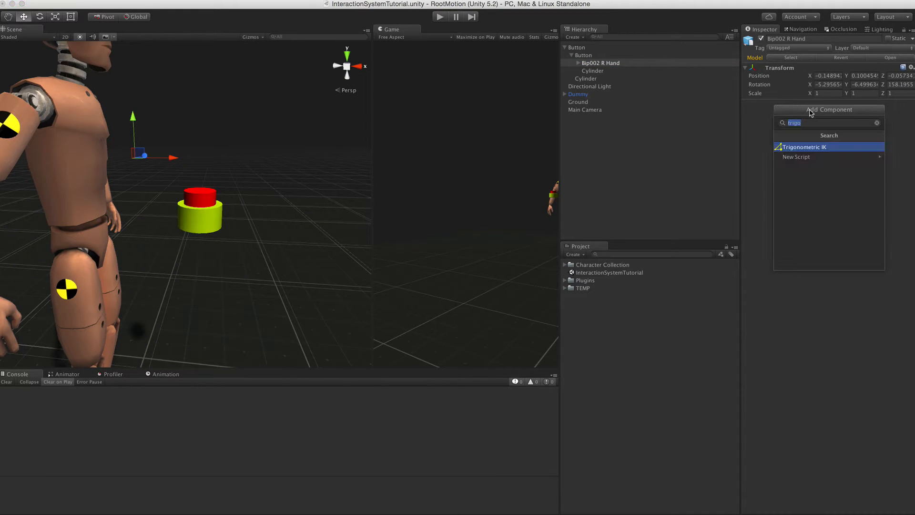
pyautogui.write('interaction')
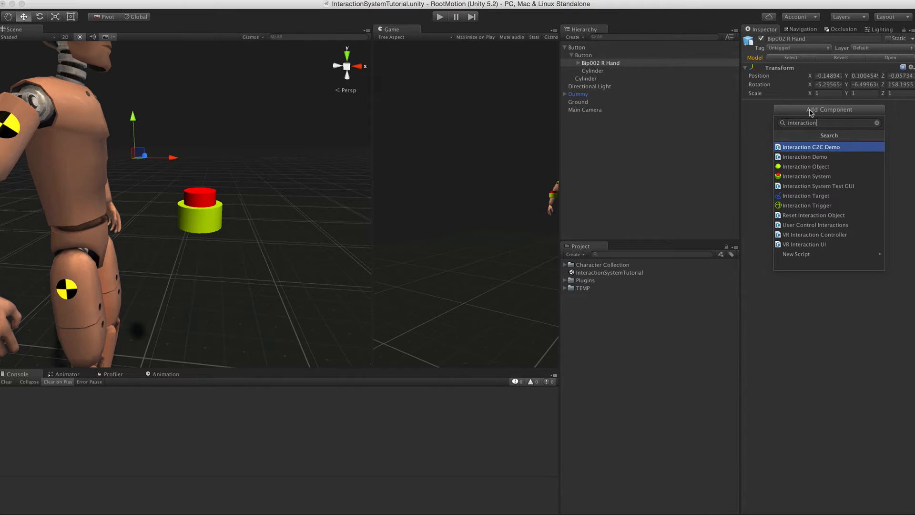
pyautogui.click(807, 195)
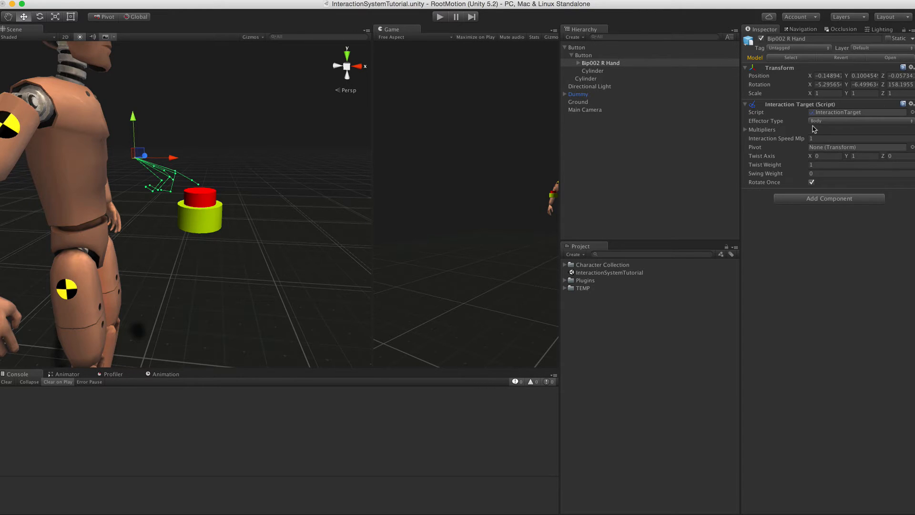
pyautogui.click(857, 121)
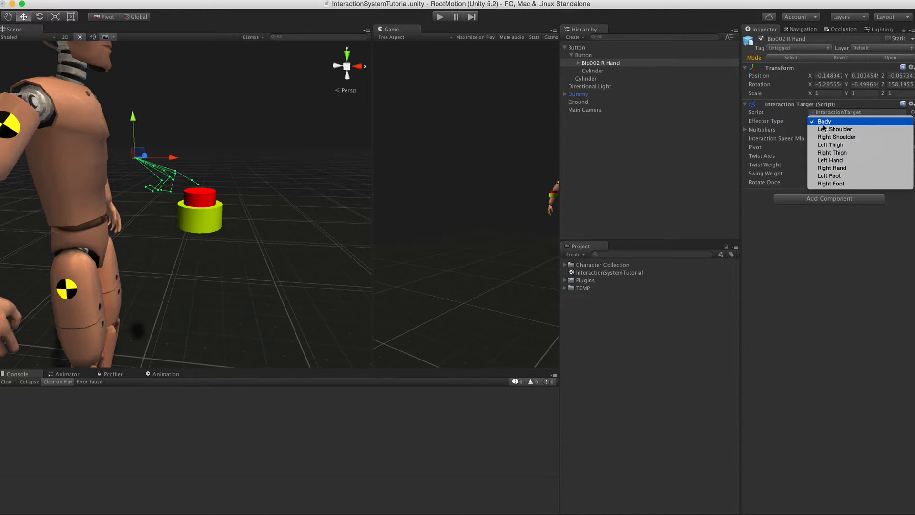
pyautogui.moveTo(831, 168)
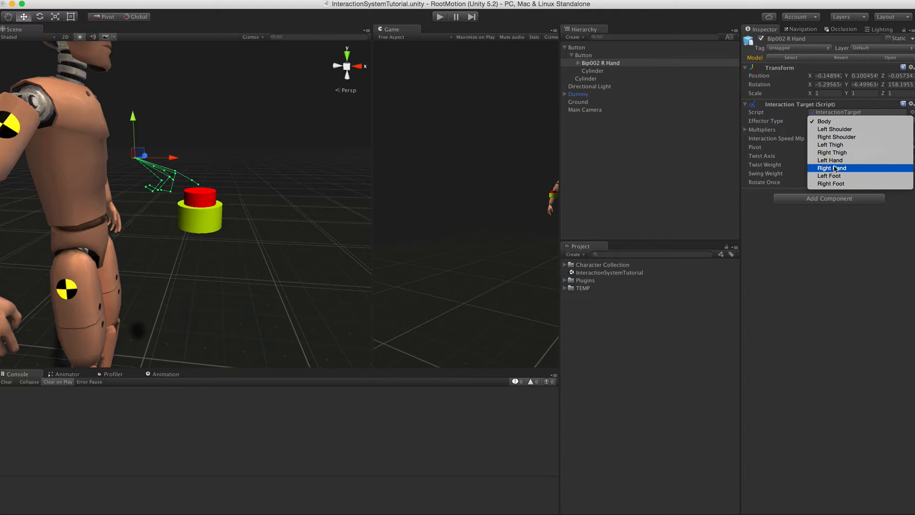
pyautogui.click(831, 167)
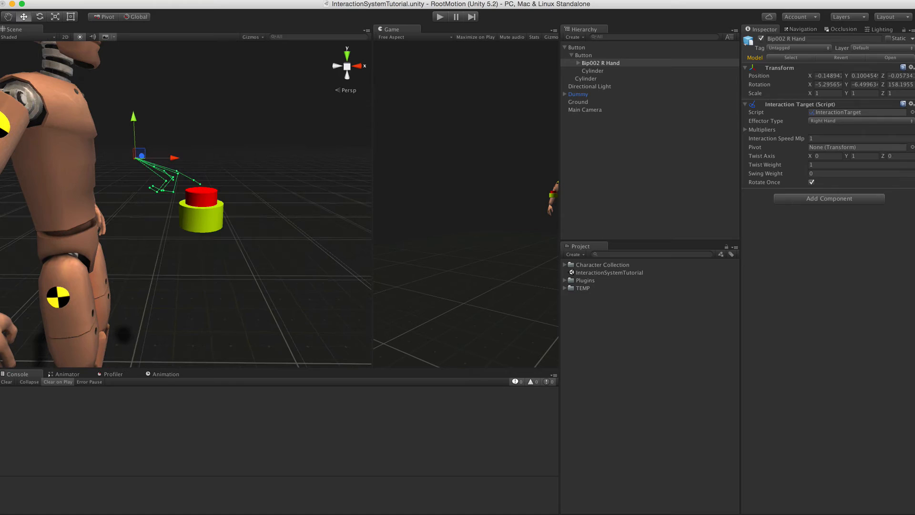
pyautogui.click(582, 55)
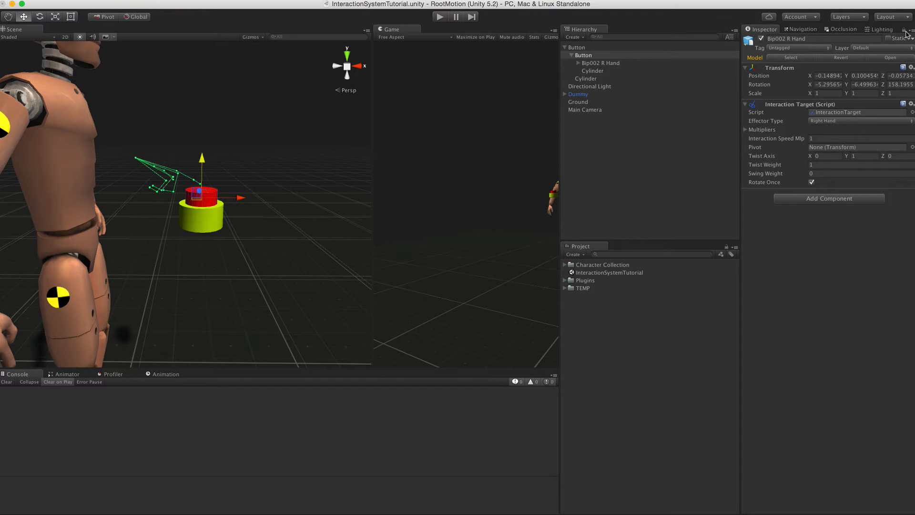
# Step: Add an Interaction Object to the top-level Button and shape its position weight curve
pyautogui.click(584, 55)
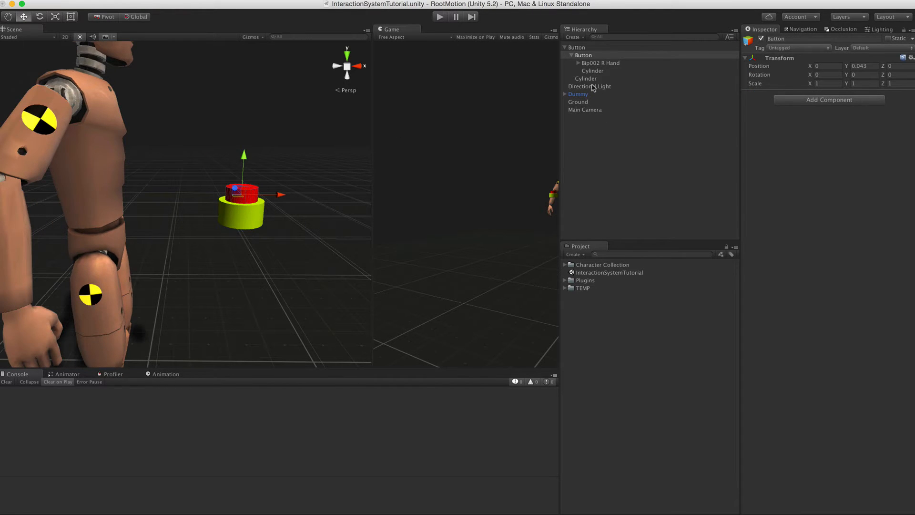
pyautogui.click(576, 47)
pyautogui.write('interac')
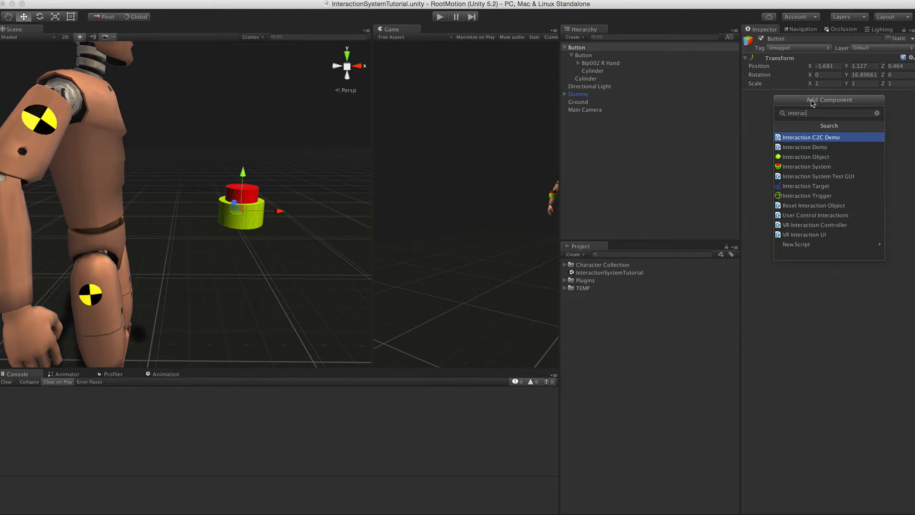
pyautogui.click(806, 156)
pyautogui.write('1')
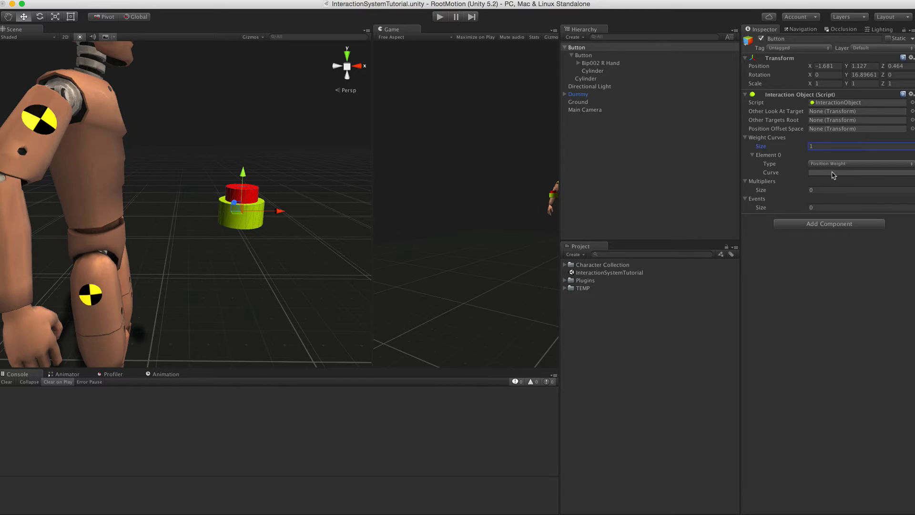
pyautogui.click(858, 172)
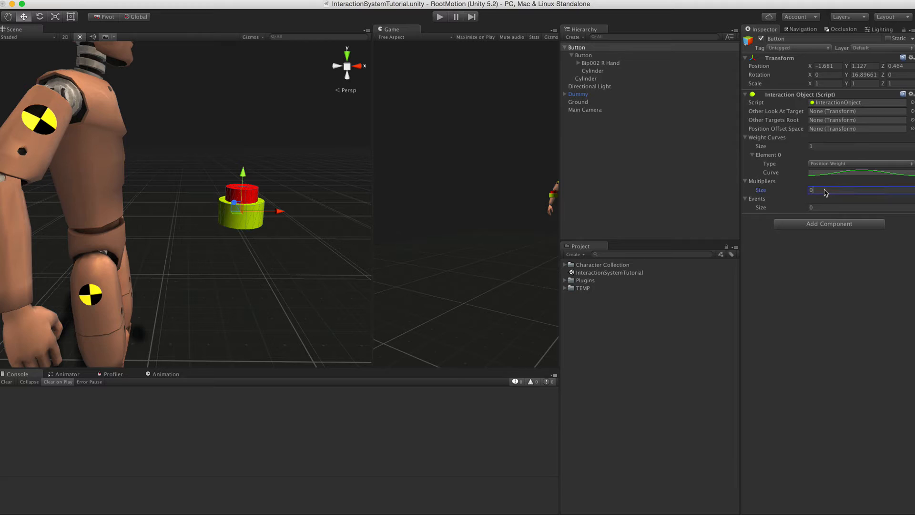
# Step: Set two multipliers on the curve: Rotate Bone Weight and Poser Weight
pyautogui.write('1')
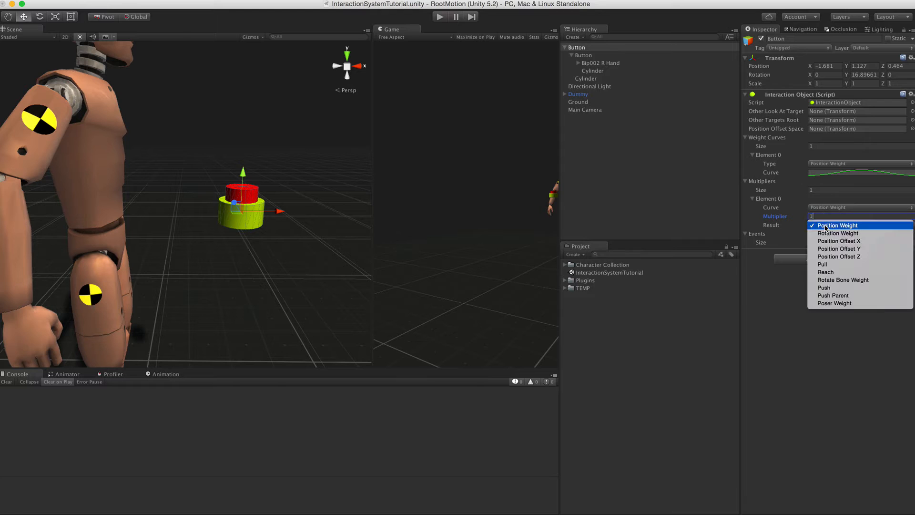
pyautogui.moveTo(835, 303)
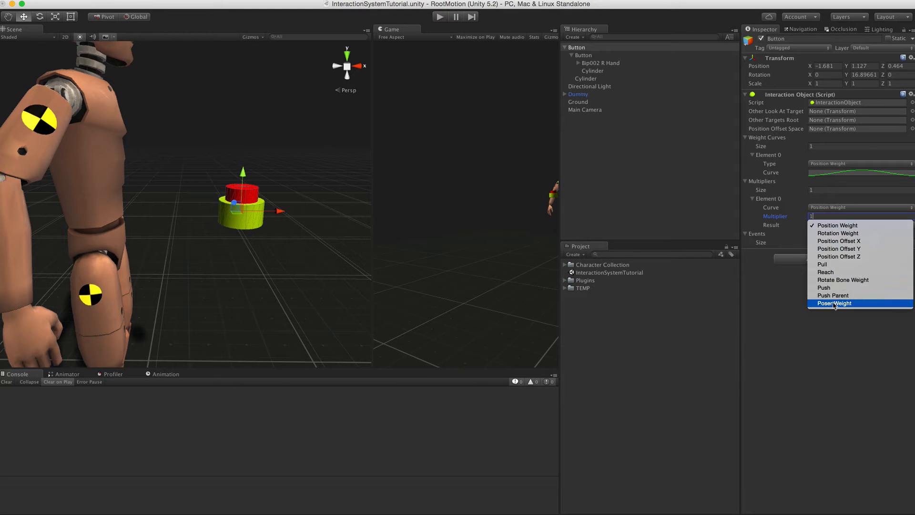
pyautogui.click(842, 279)
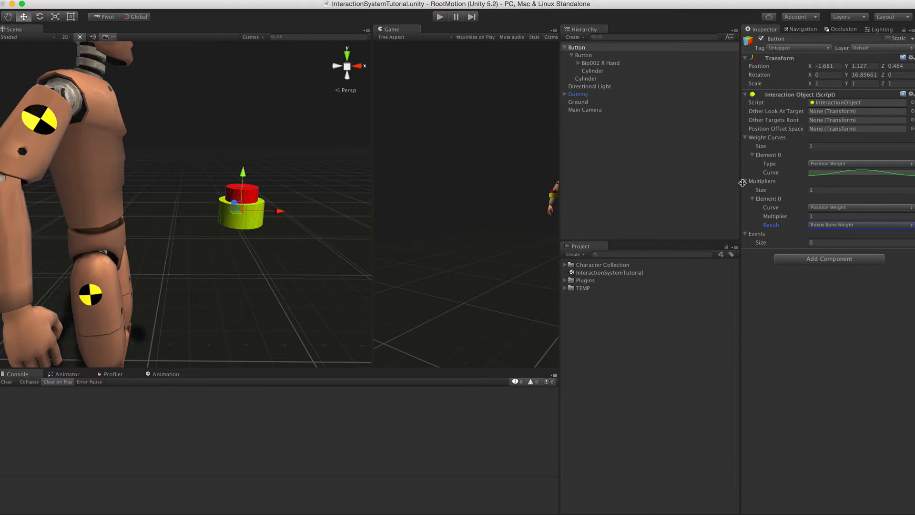
pyautogui.click(857, 190)
pyautogui.write('2')
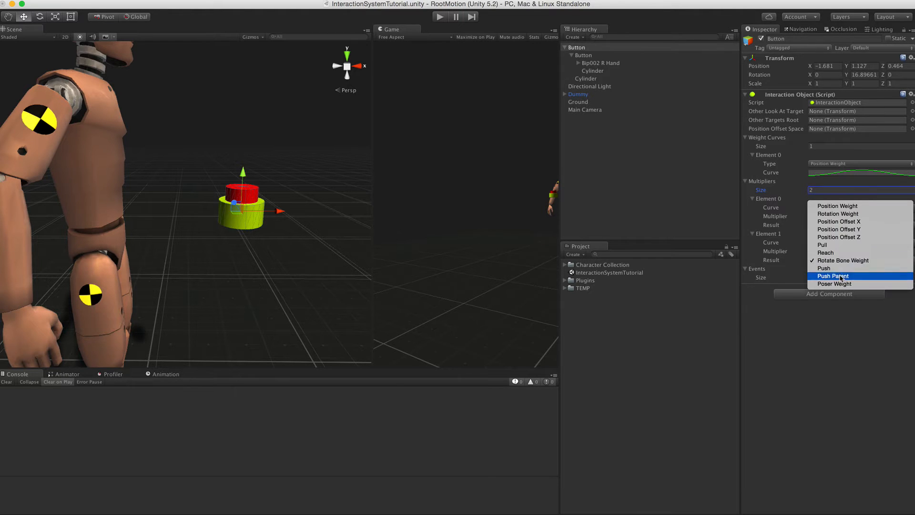
pyautogui.moveTo(834, 284)
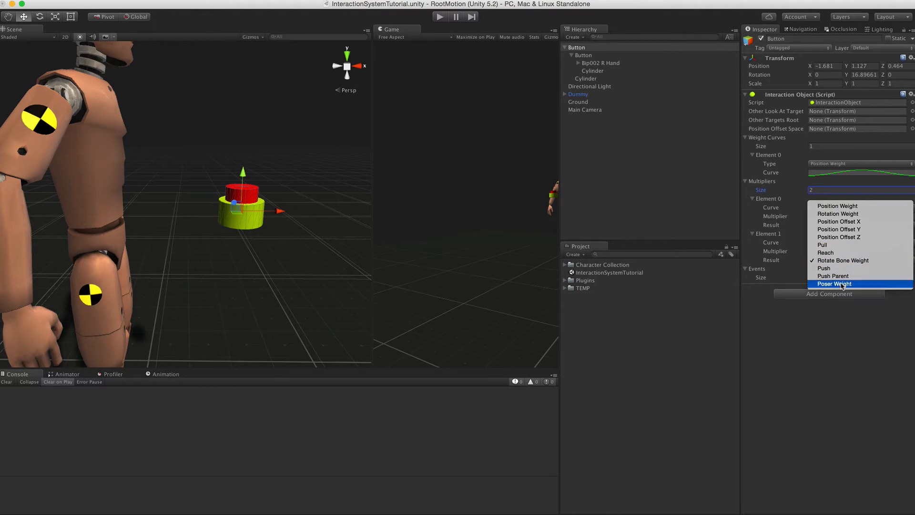
pyautogui.click(835, 284)
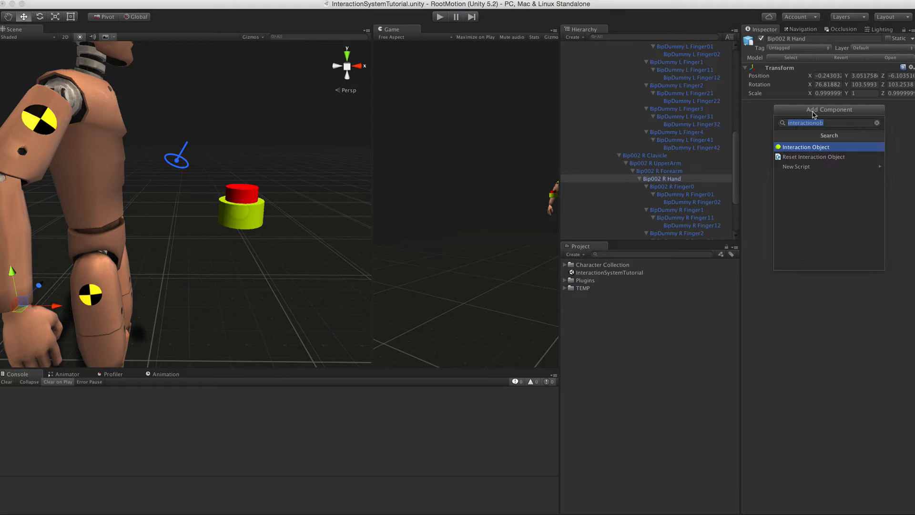
# Step: Add a Hand Poser component to Bip002 R Hand, then select the Dummy
pyautogui.write('handpo')
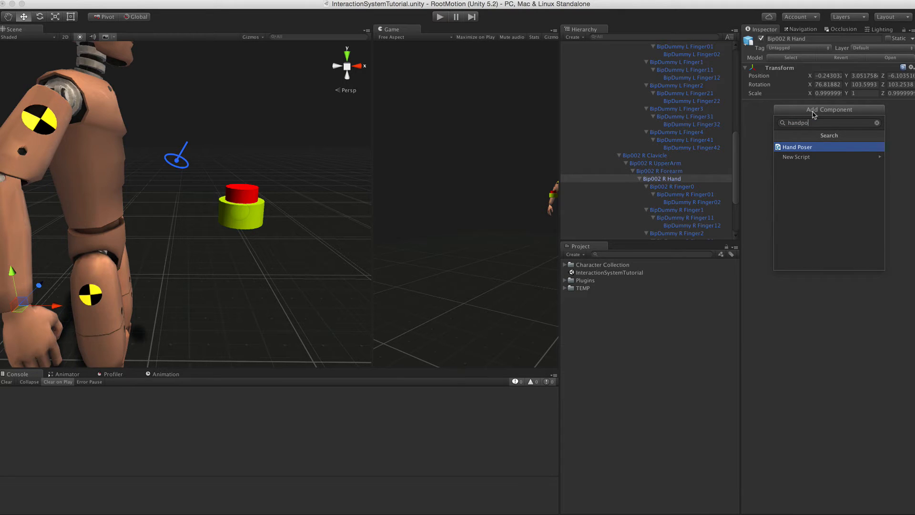
pyautogui.click(797, 147)
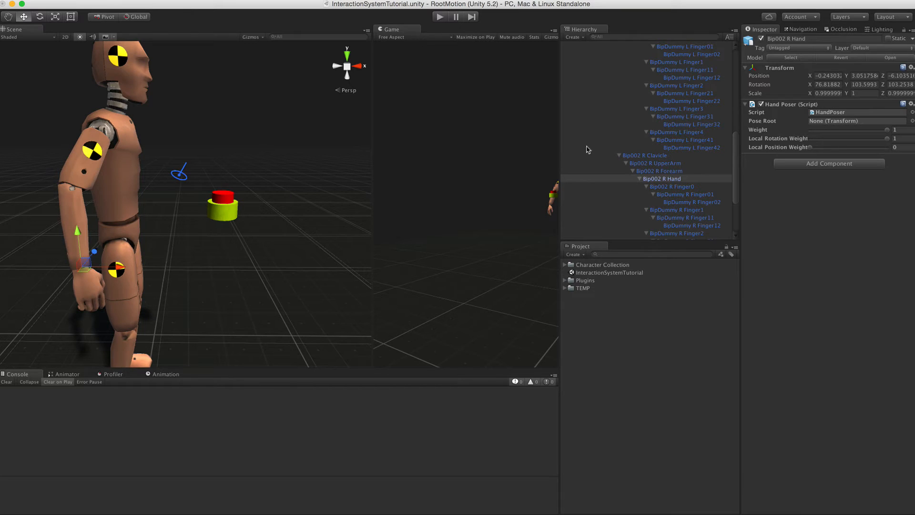
pyautogui.click(580, 85)
pyautogui.write('interacito')
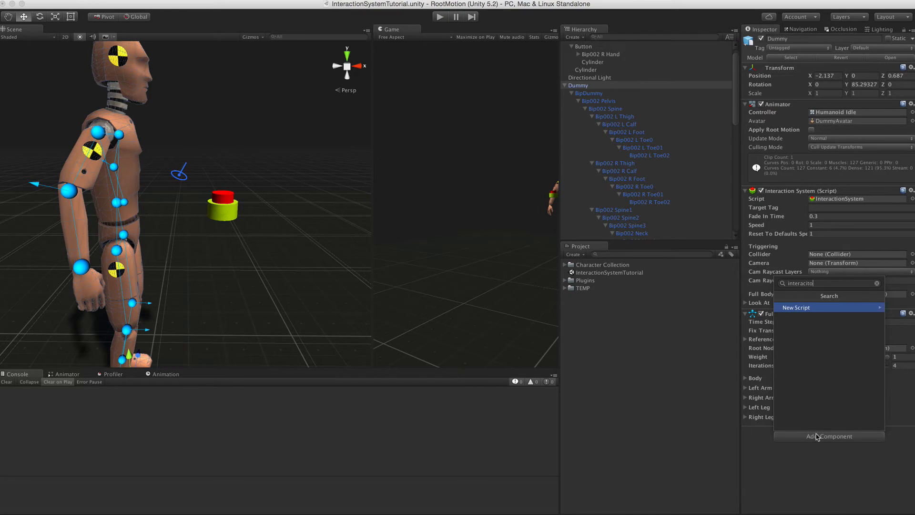
# Step: Add the Interaction System Test GUI to Dummy with one Right Hand effector for the Button
pyautogui.press('BackSpace')
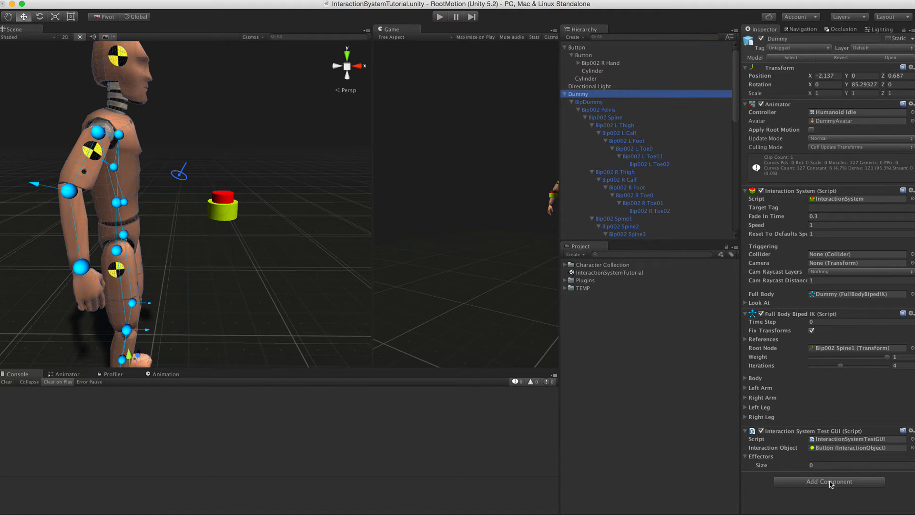
pyautogui.click(858, 464)
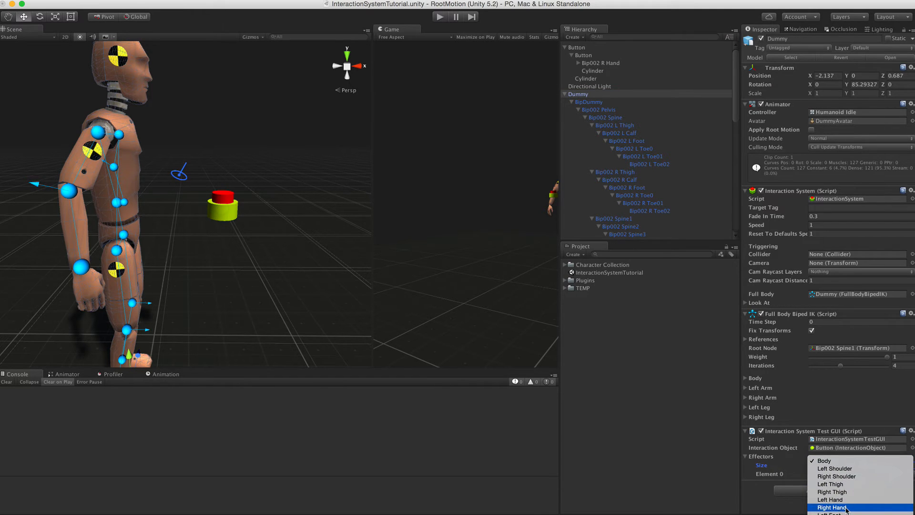
pyautogui.click(825, 507)
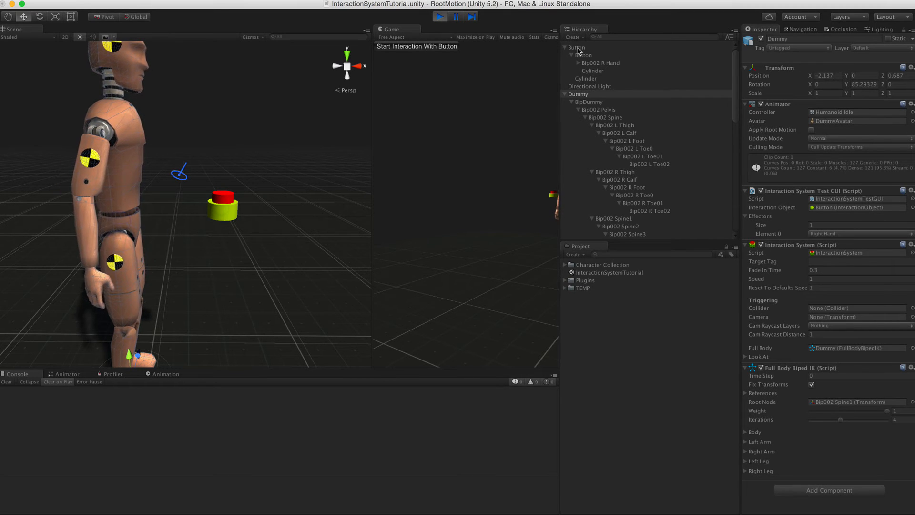
# Step: Select Button while playing to show its Interaction Object settings
pyautogui.click(576, 48)
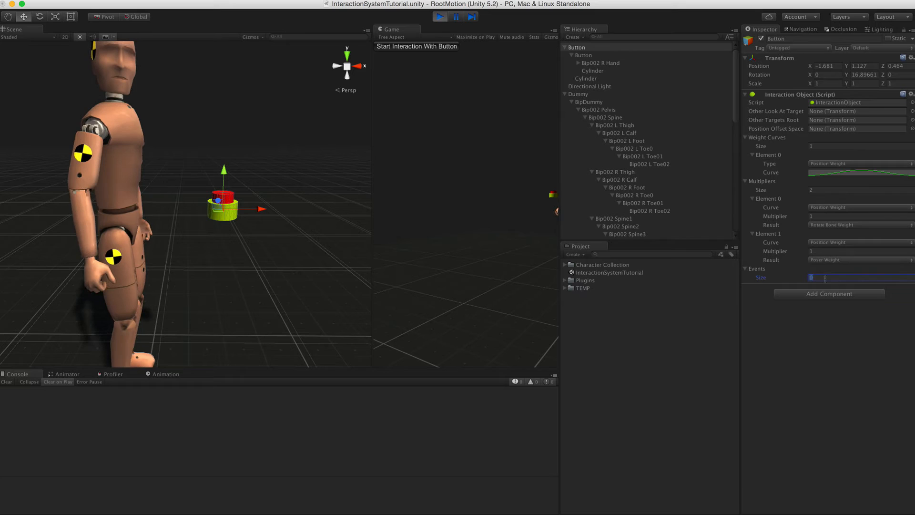
# Step: Add one event at time 0.5 with Pause and start the right-hand interaction with the button
pyautogui.write('1')
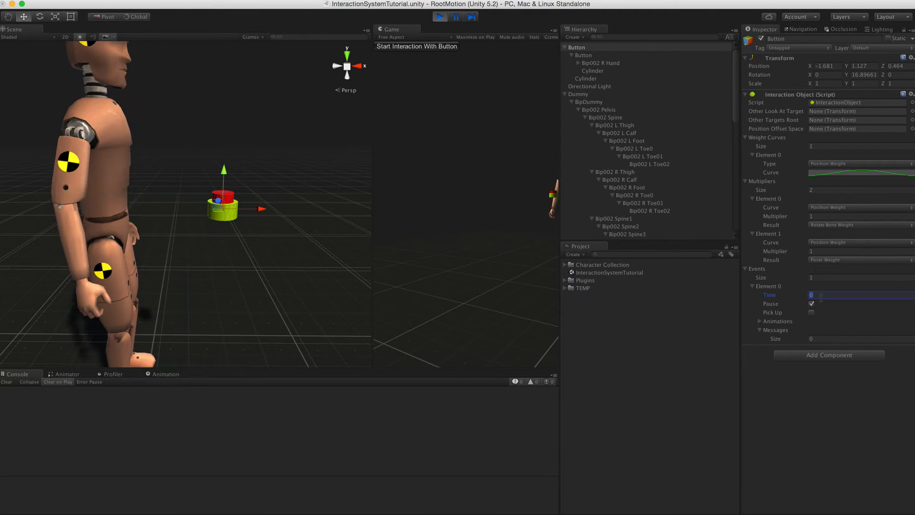
pyautogui.write('0.5')
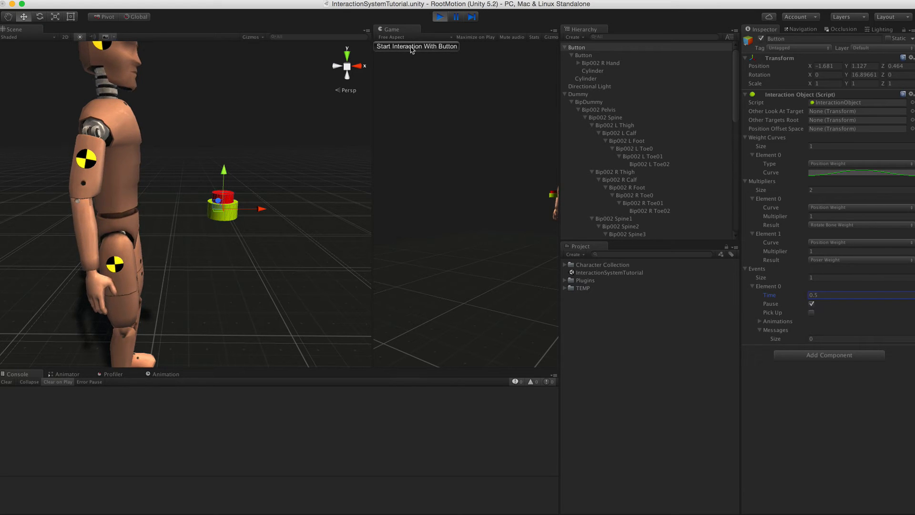
pyautogui.click(416, 46)
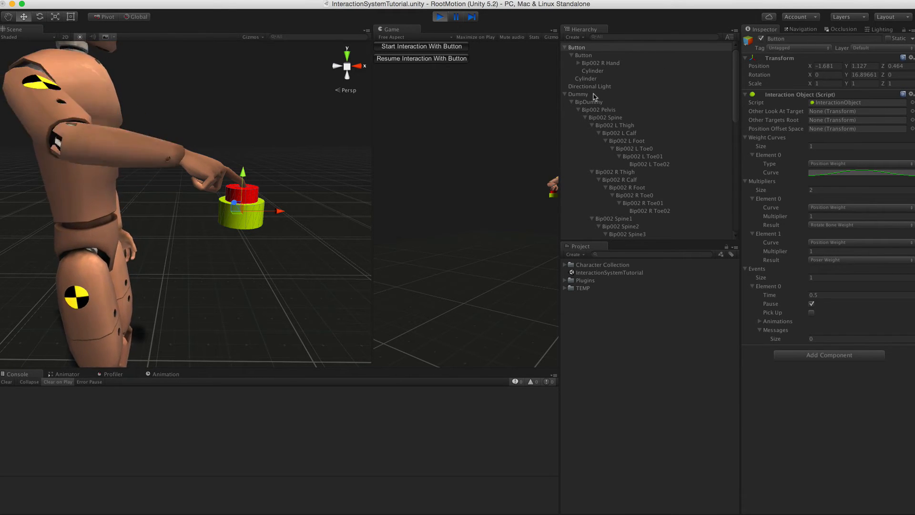
# Step: Inspect the button parts, stop the test run, and reselect the parent Button
pyautogui.click(584, 56)
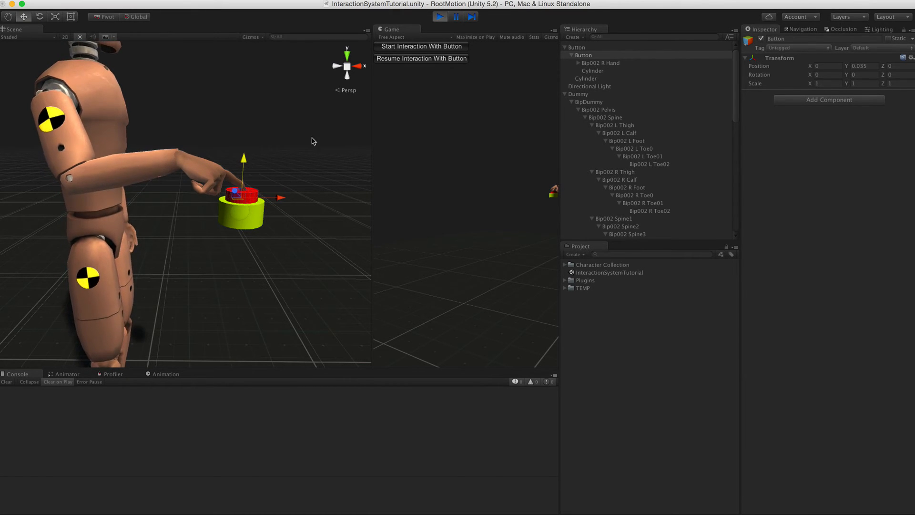
pyautogui.click(438, 16)
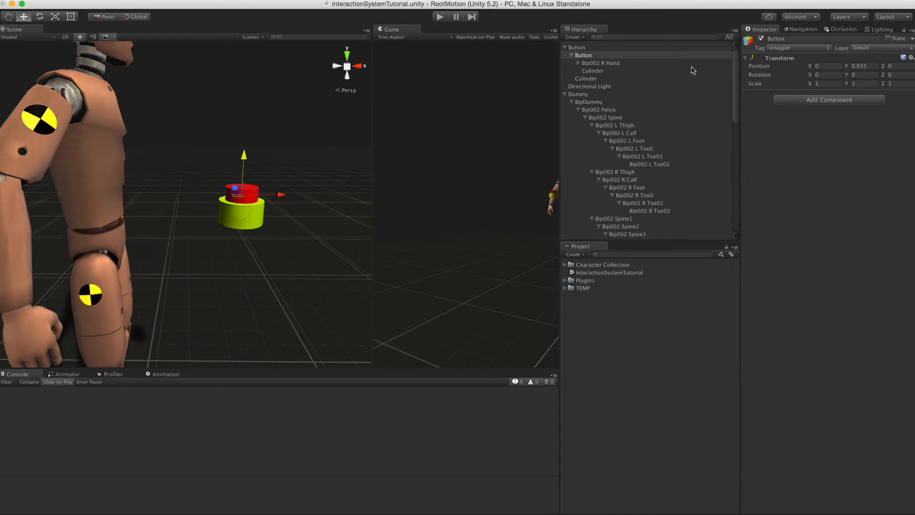
pyautogui.click(583, 55)
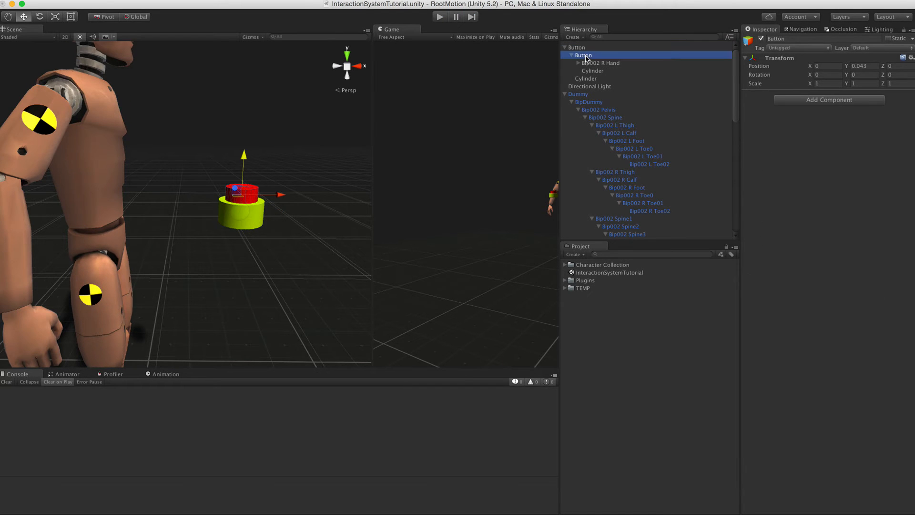
pyautogui.click(582, 55)
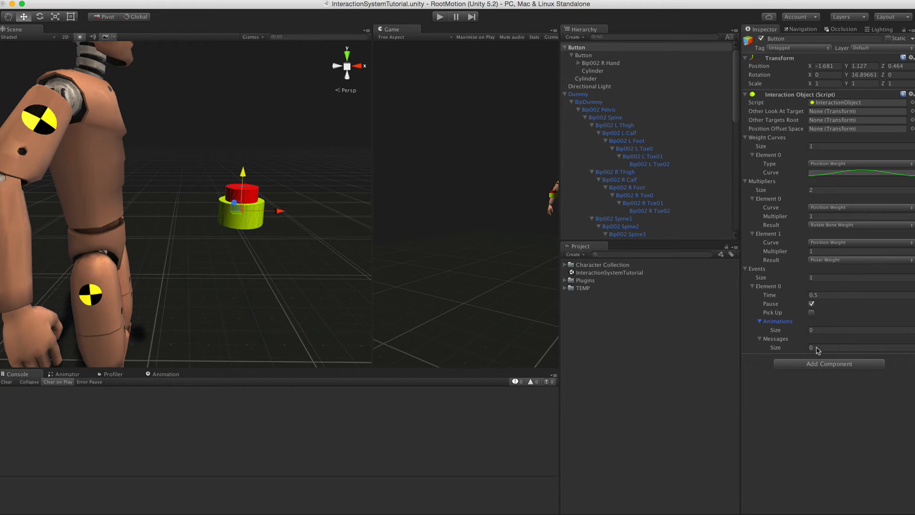
pyautogui.moveTo(818, 368)
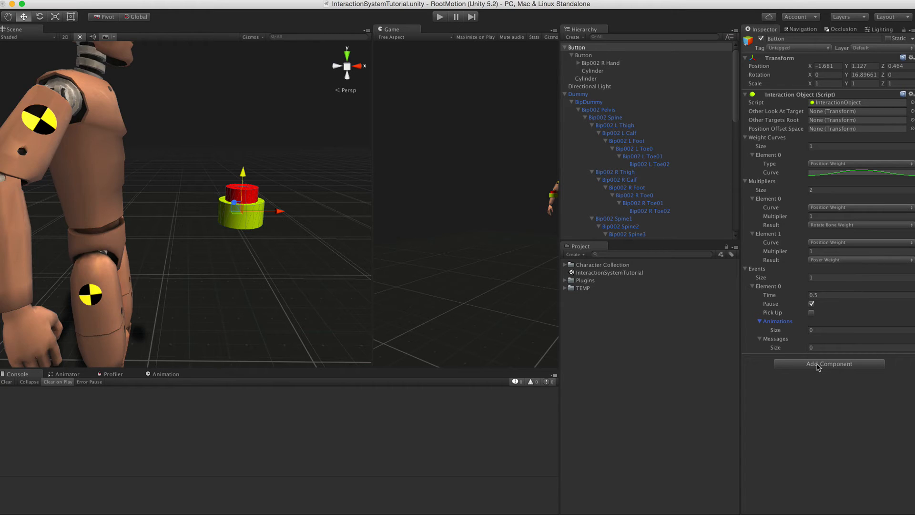
pyautogui.moveTo(817, 366)
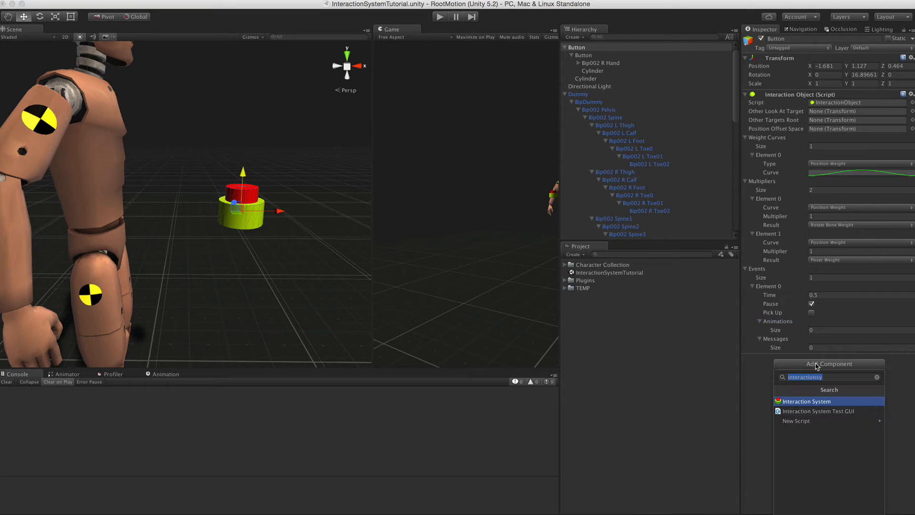
# Step: Add an Animator component to the Button and switch to the animation editor
pyautogui.write('animator')
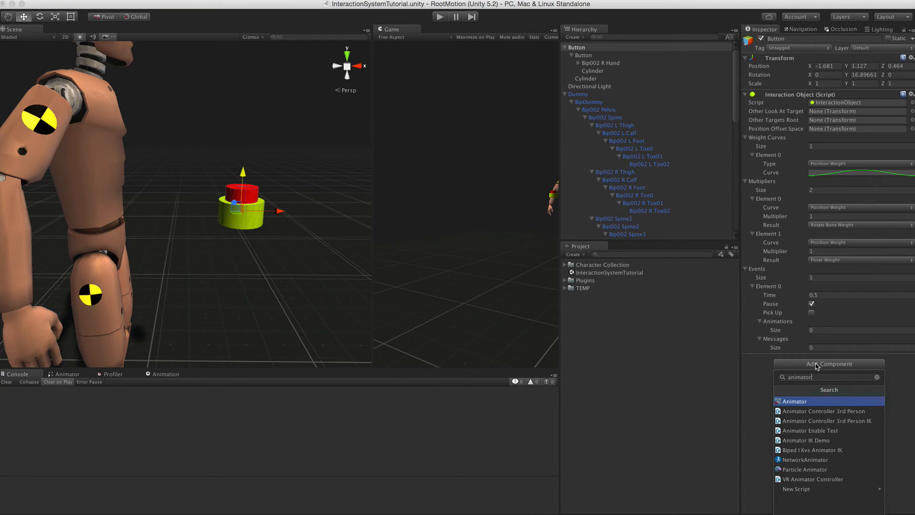
pyautogui.click(794, 401)
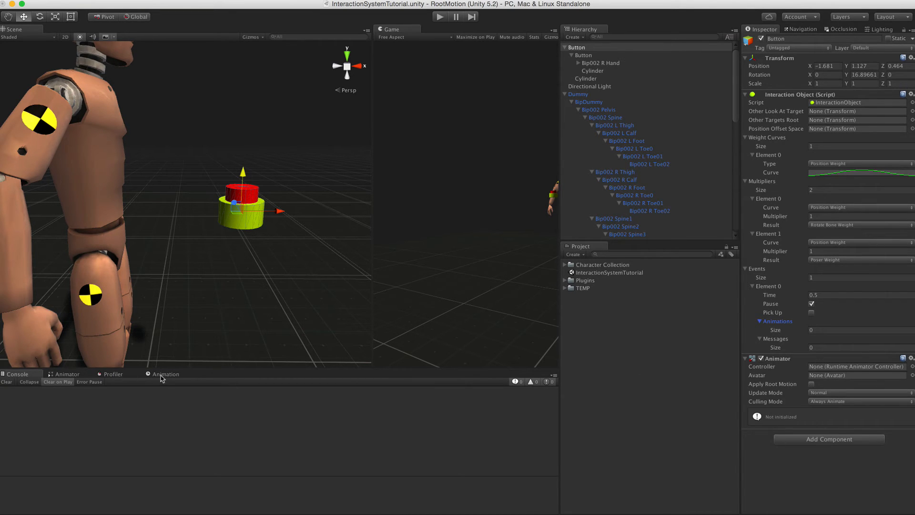
pyautogui.click(165, 374)
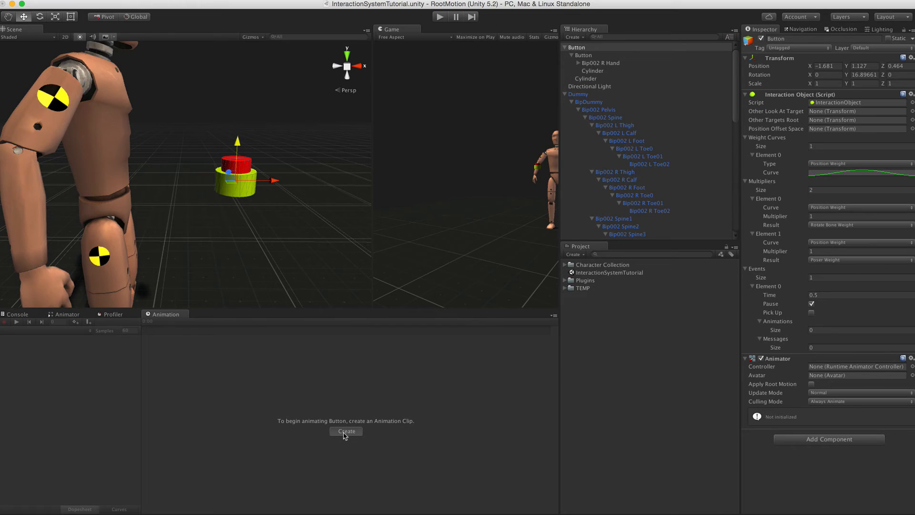
# Step: Create and save a new clip named Button Animation for the Button
pyautogui.click(345, 431)
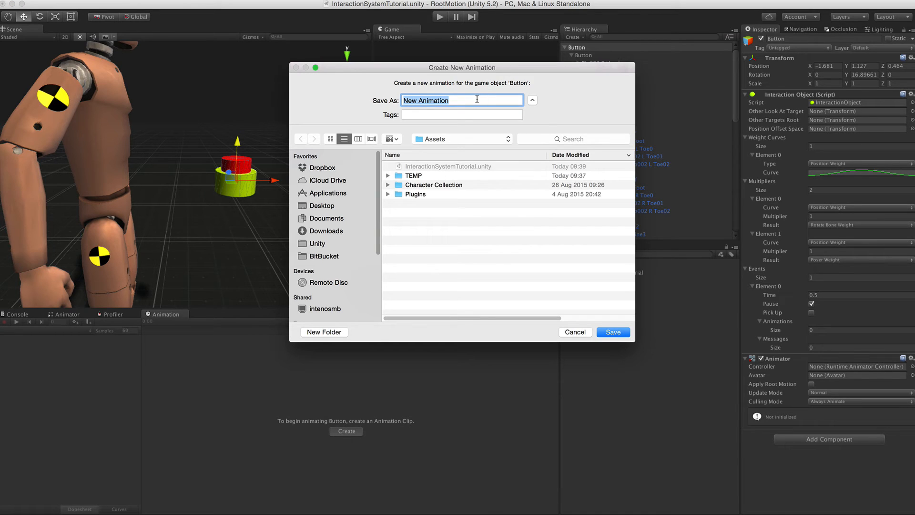
pyautogui.write('Button A')
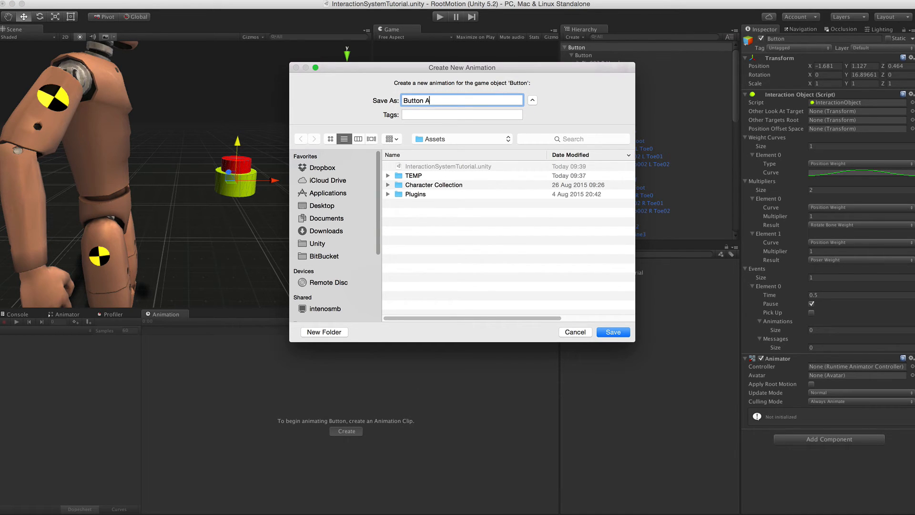
pyautogui.click(612, 332)
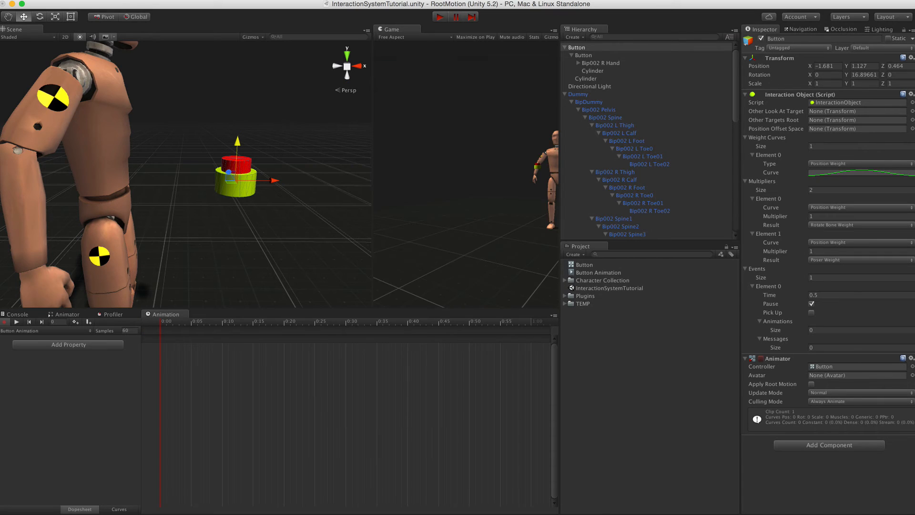
pyautogui.moveTo(475, 69)
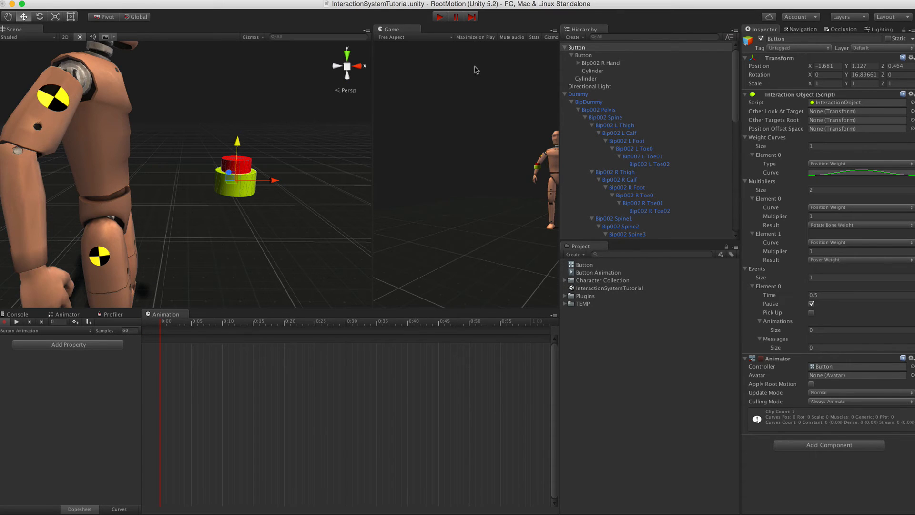
pyautogui.moveTo(438, 16)
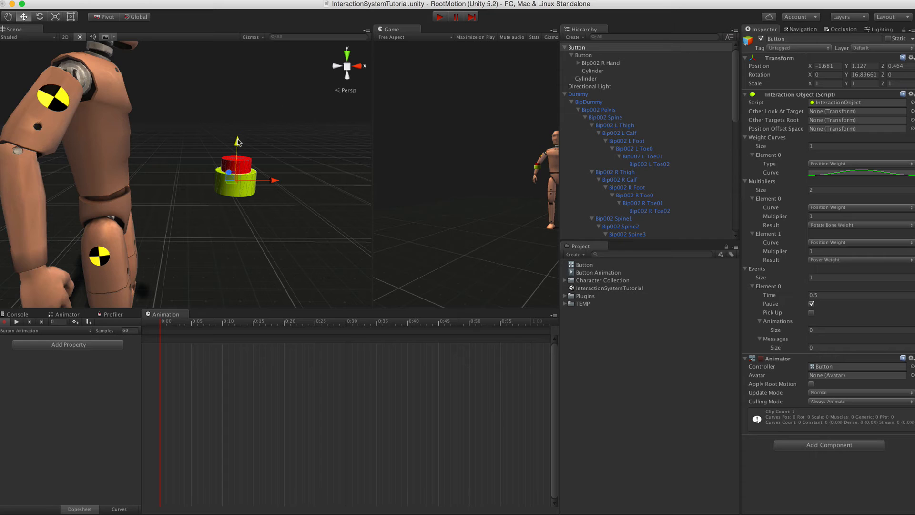
pyautogui.moveTo(586, 61)
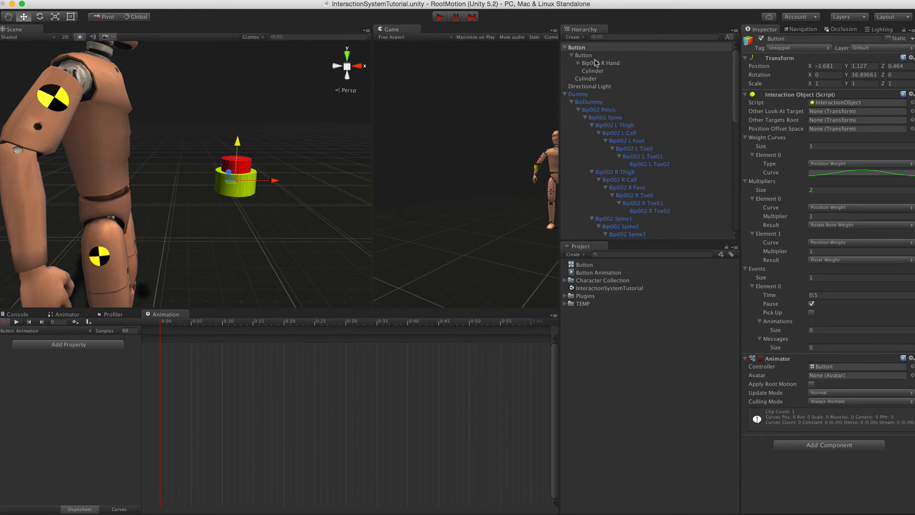
# Step: Add the inner button's final Position keyframe at 0:20 and stop recording the clip
pyautogui.click(582, 56)
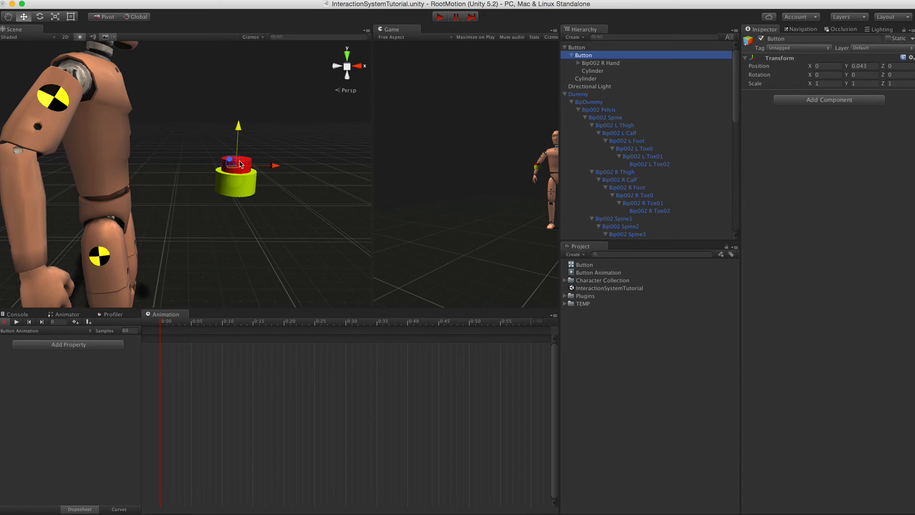
pyautogui.click(198, 321)
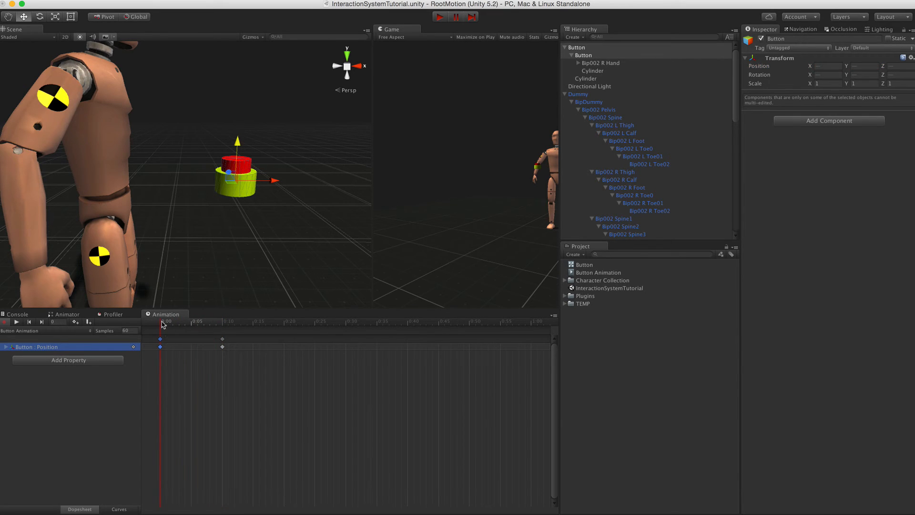
pyautogui.click(270, 321)
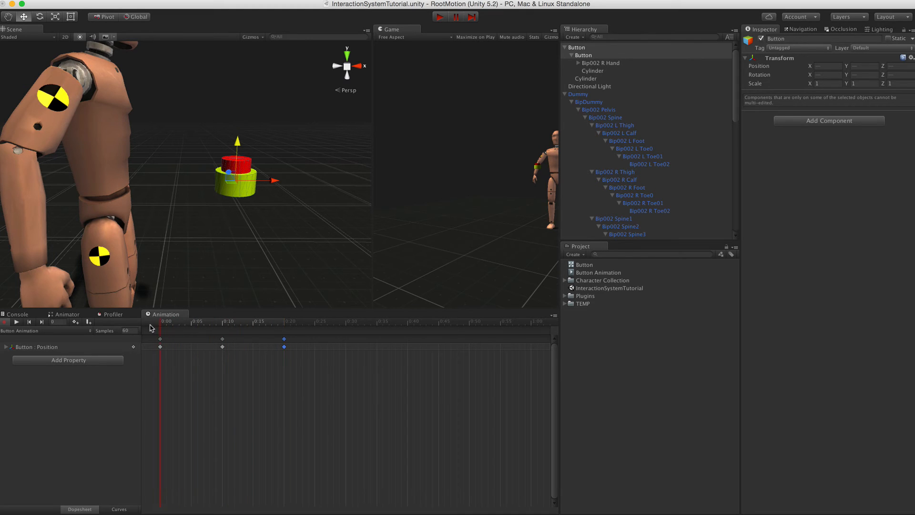
pyautogui.click(284, 321)
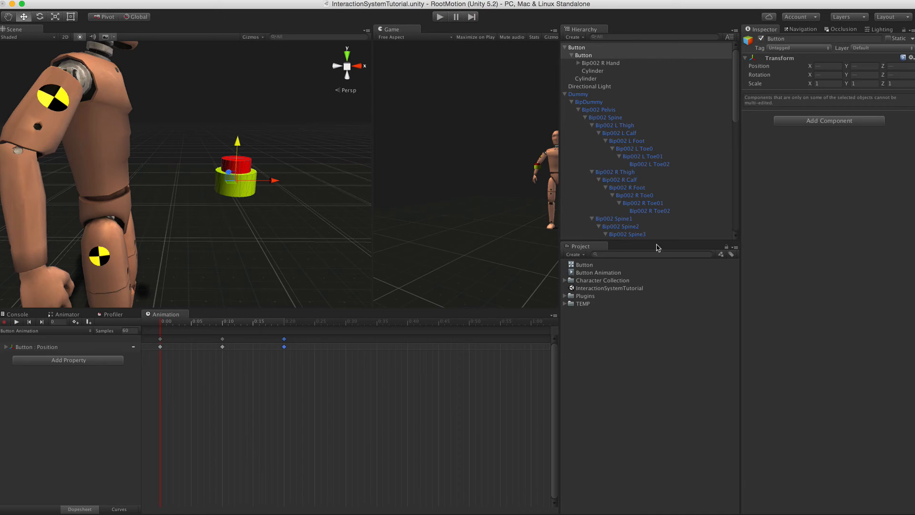
# Step: Open Button's animator controller and drag the Button Animation state beside Entry
pyautogui.click(592, 71)
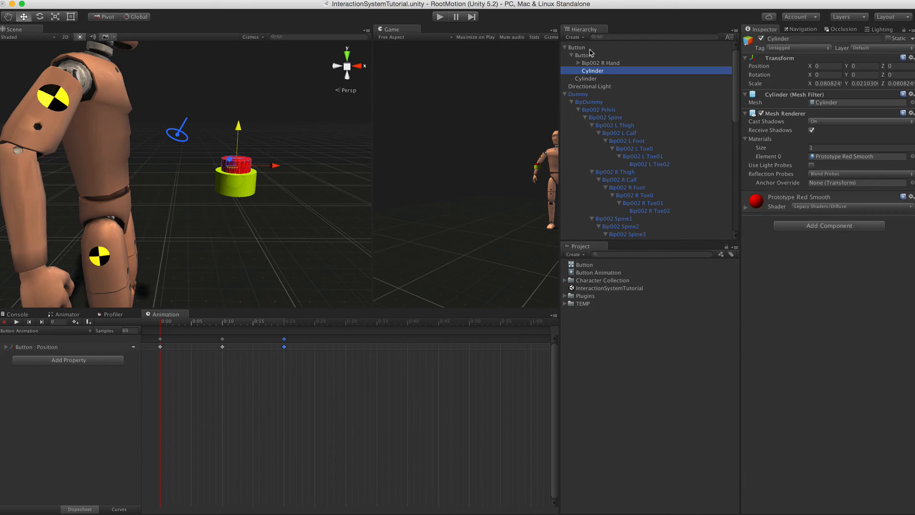
pyautogui.click(577, 48)
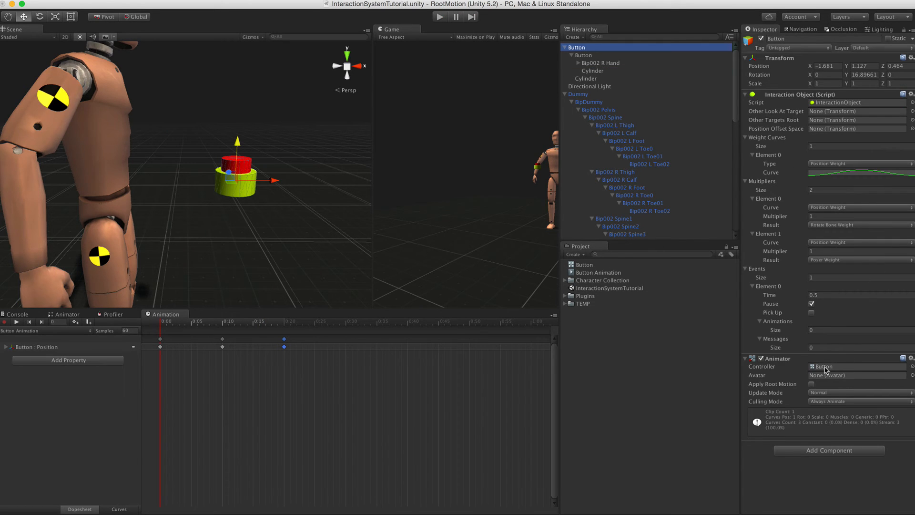
pyautogui.click(69, 314)
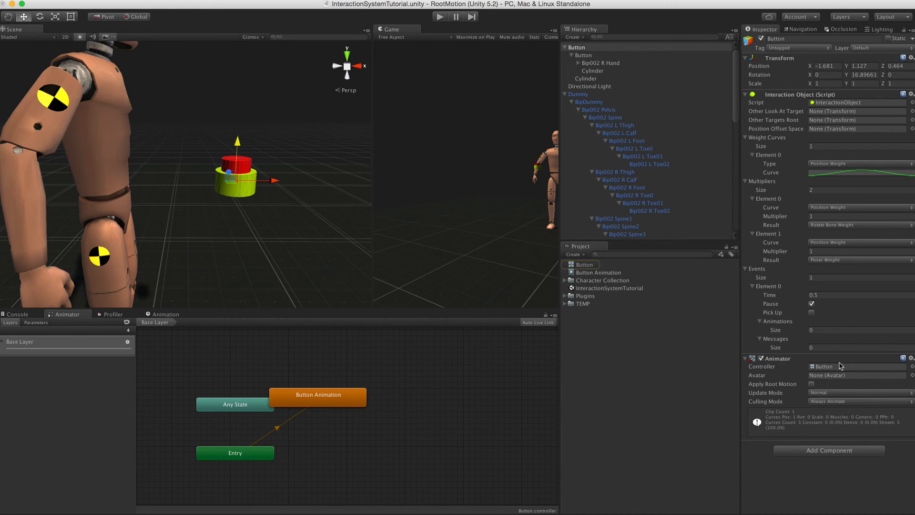
pyautogui.click(319, 401)
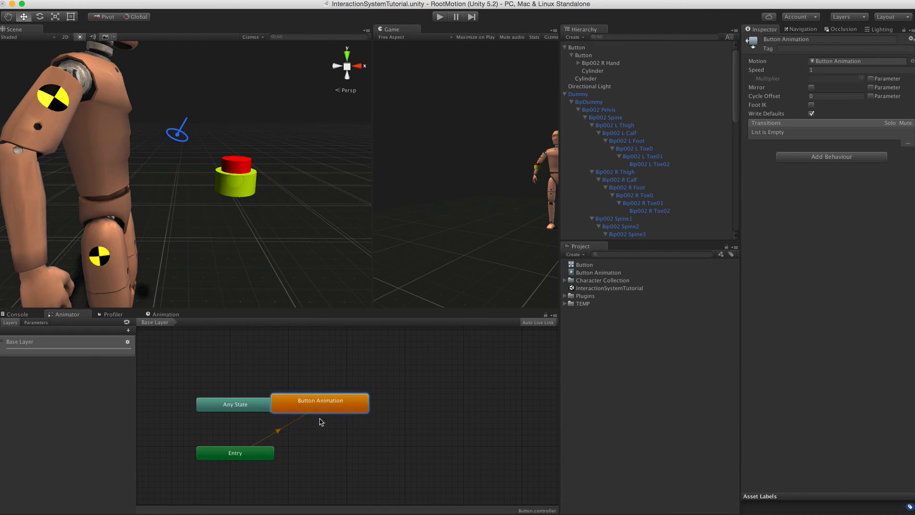
pyautogui.moveTo(319, 400); pyautogui.dragTo(343, 447)
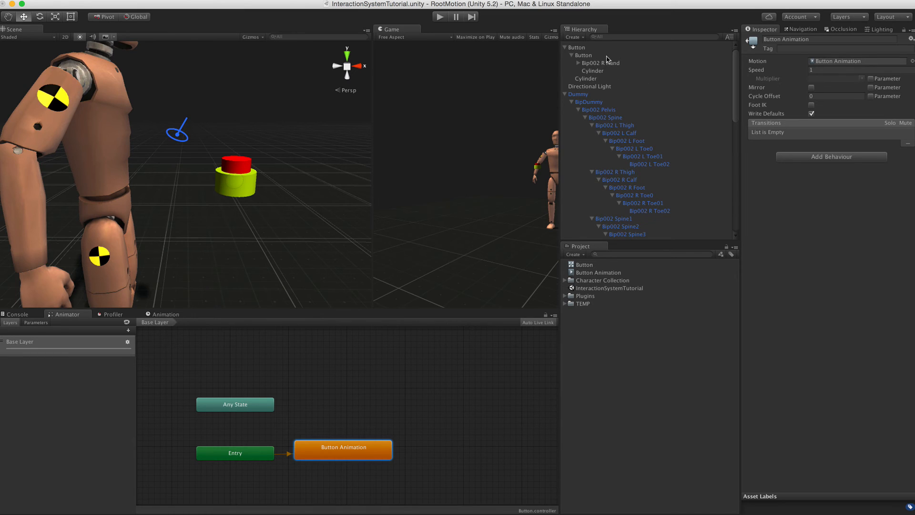
pyautogui.click(578, 48)
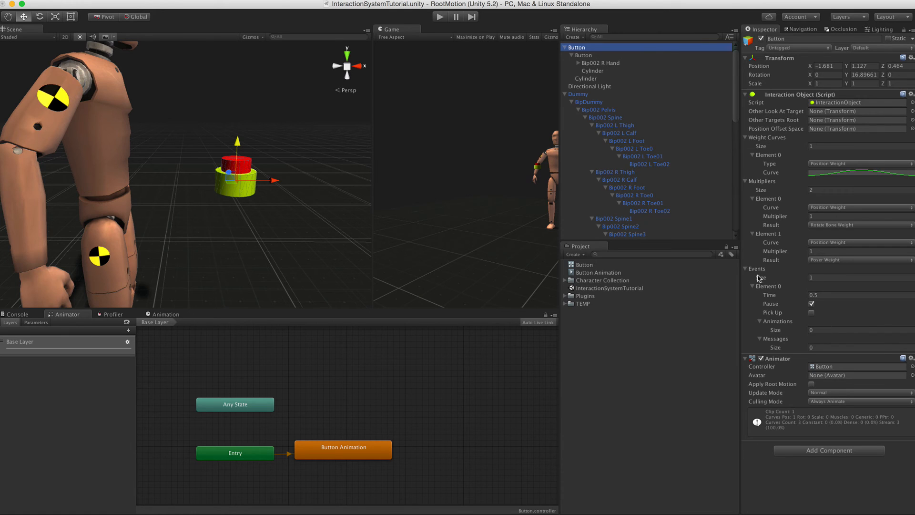
pyautogui.moveTo(822, 292)
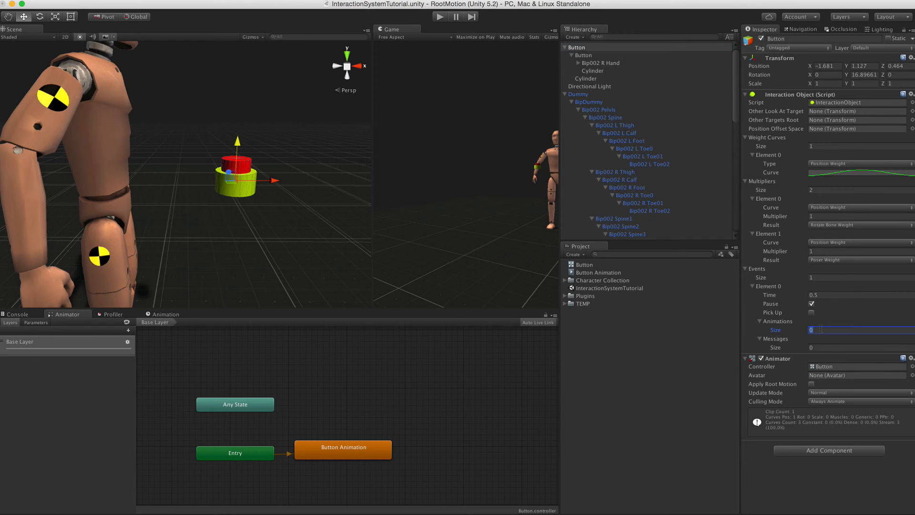
# Step: Set Animations size 1, assign Button's Animator and name the state 'Button Animation'
pyautogui.write('1')
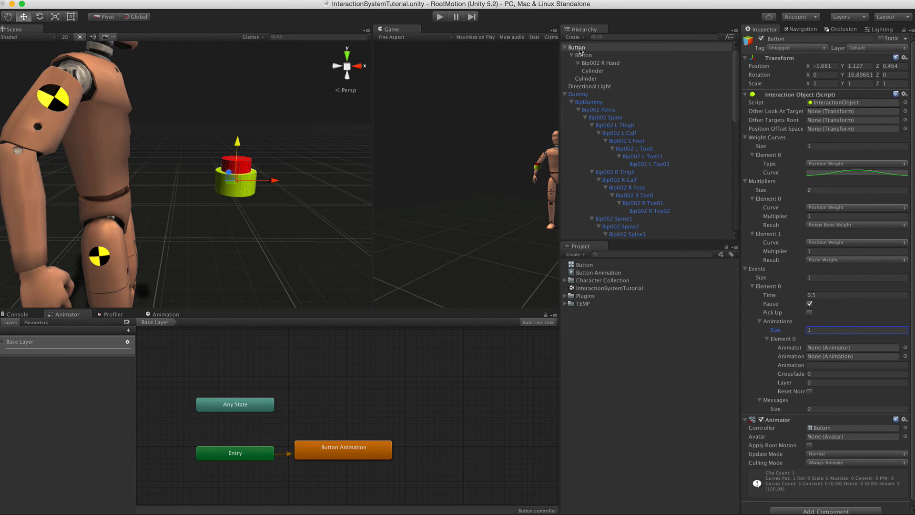
pyautogui.click(576, 47)
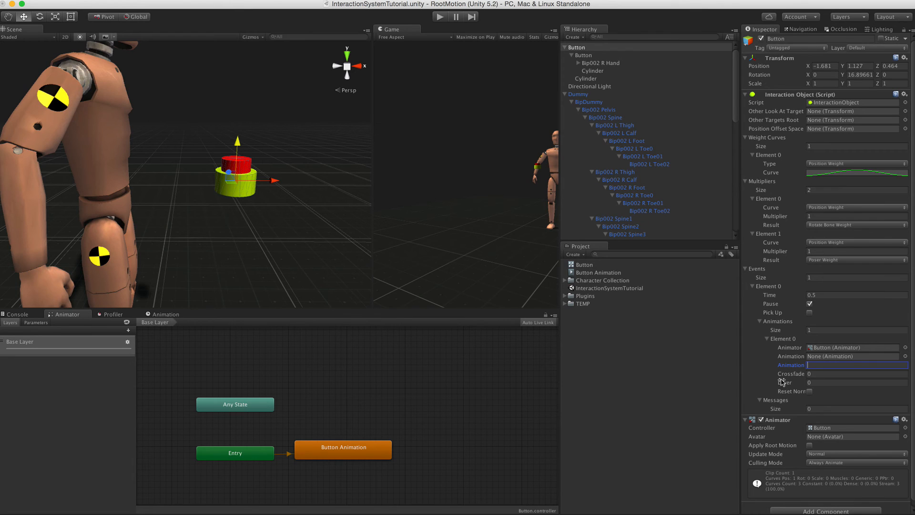
pyautogui.write('Button A')
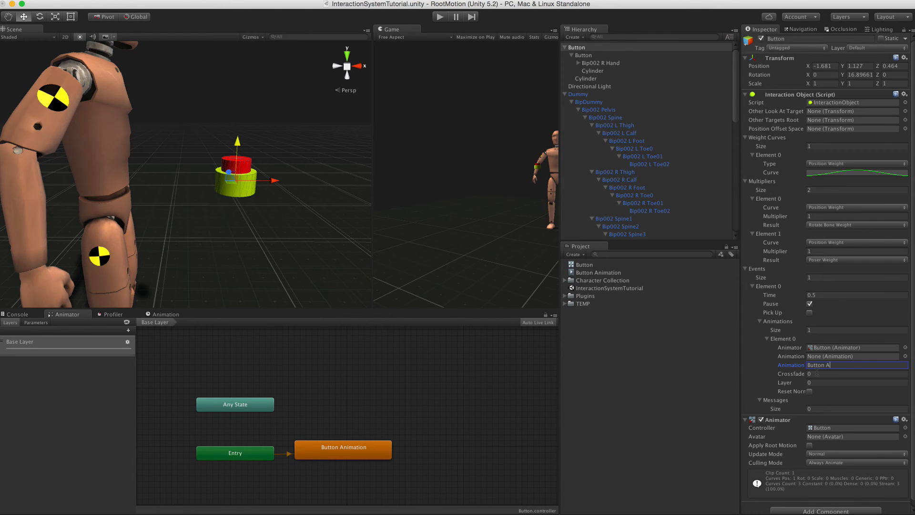
pyautogui.write('Button Animation')
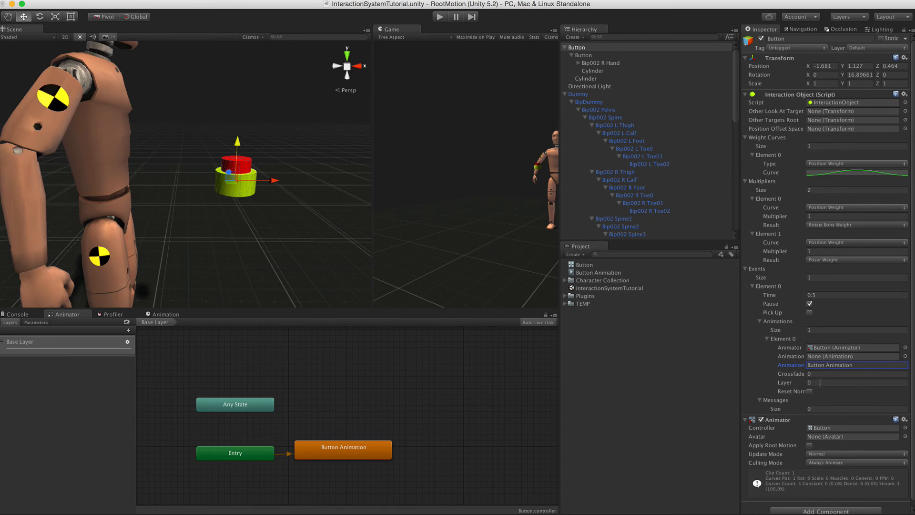
# Step: Enable Reset Normalized Time, disable Pause, and test-play the scene briefly
pyautogui.click(810, 391)
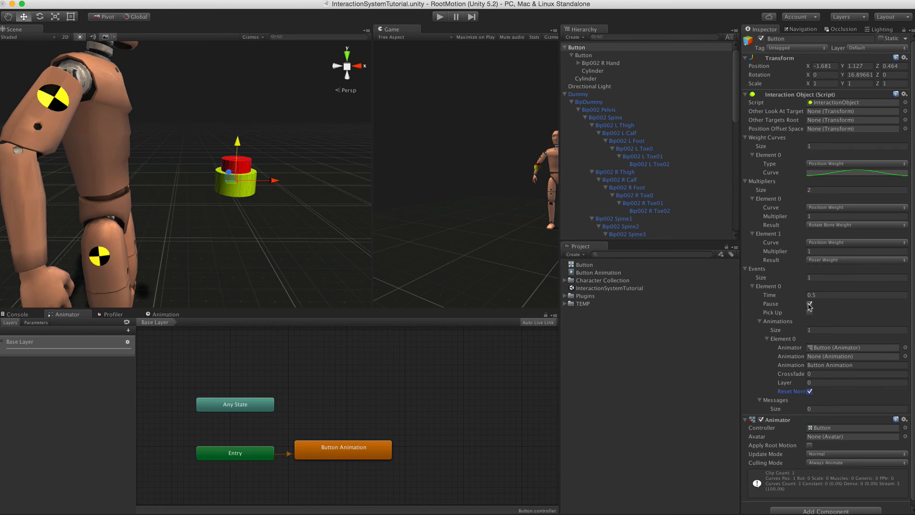
pyautogui.click(810, 305)
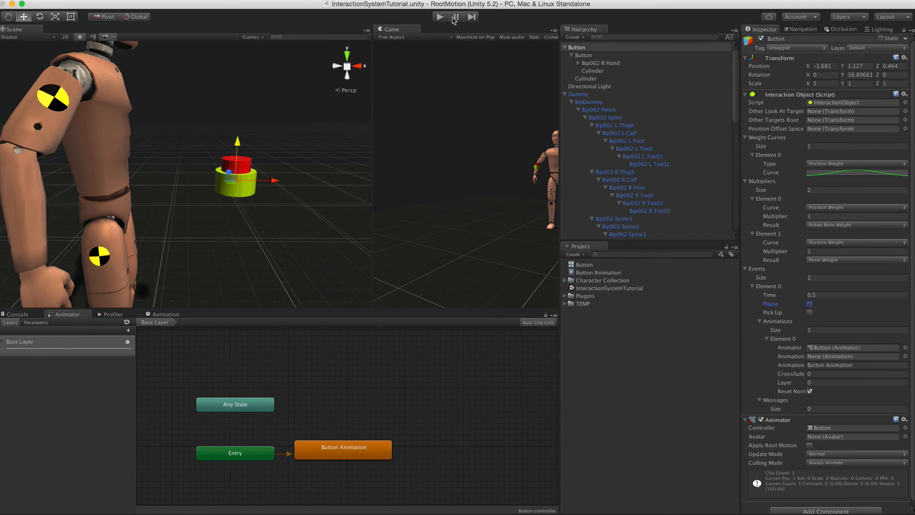
pyautogui.click(439, 17)
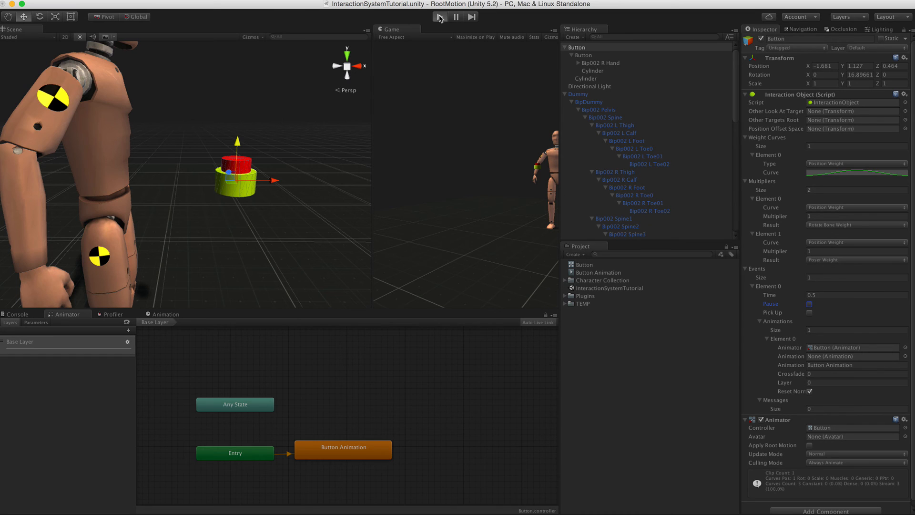
pyautogui.click(438, 16)
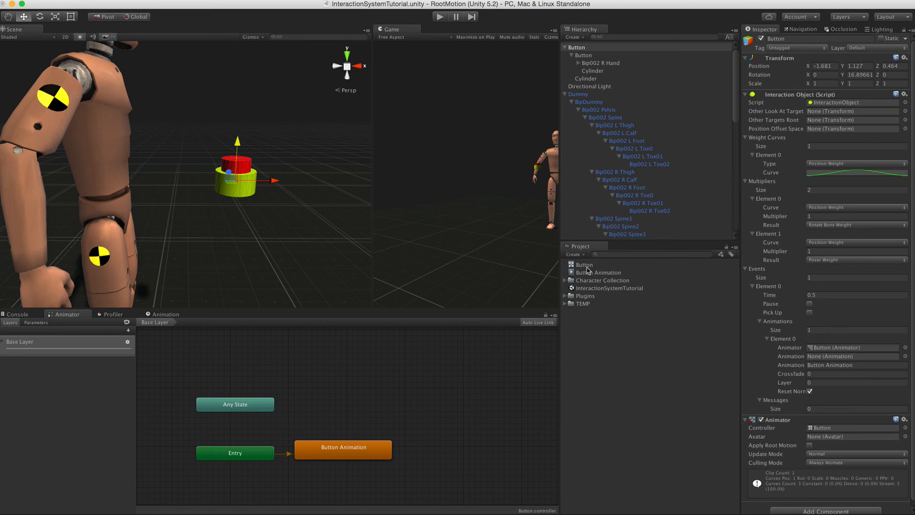
# Step: Create an empty New State and set it as the layer default state
pyautogui.click(342, 450)
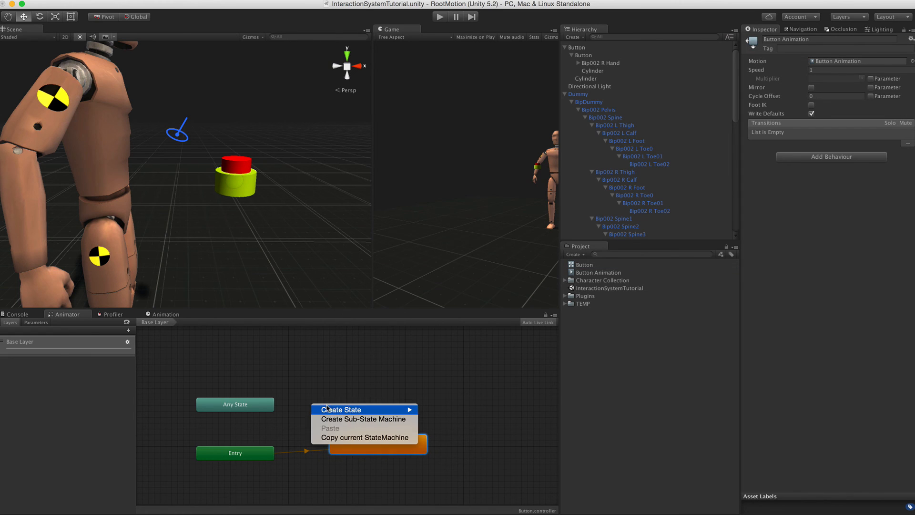
pyautogui.click(341, 408)
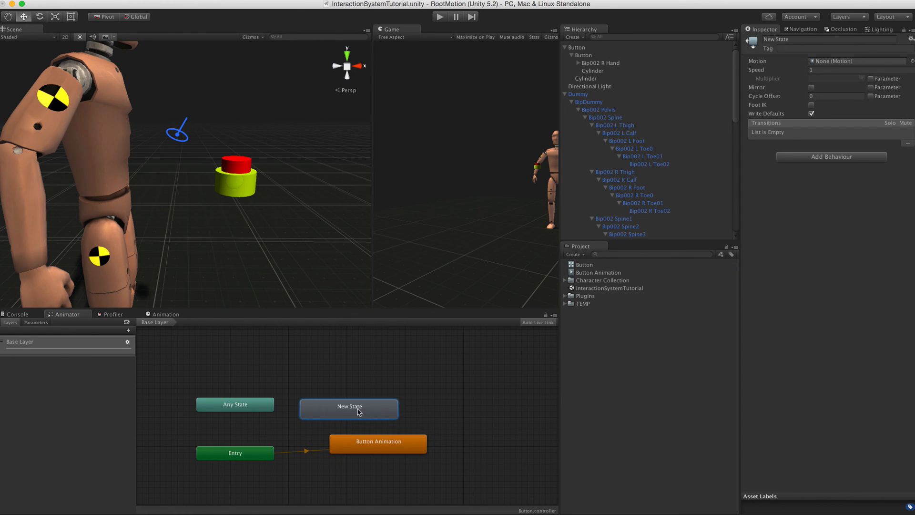
pyautogui.moveTo(355, 410)
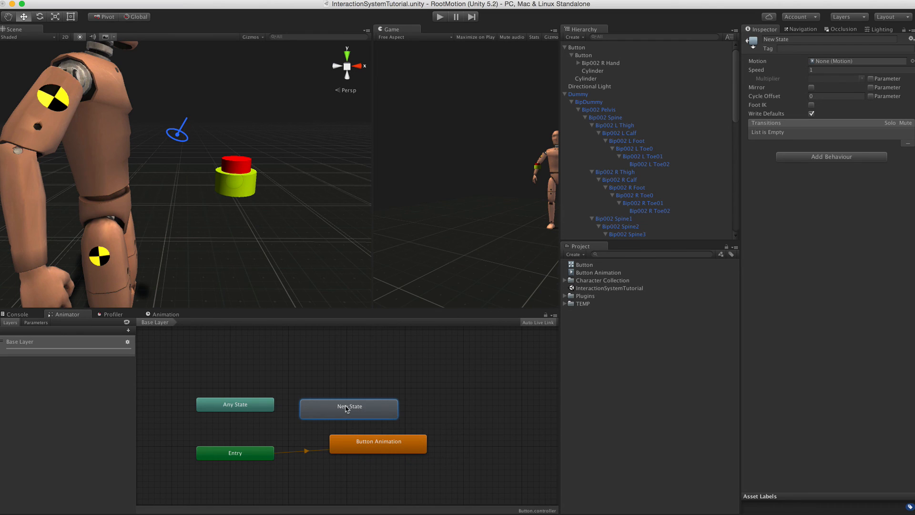
pyautogui.rightClick(349, 407)
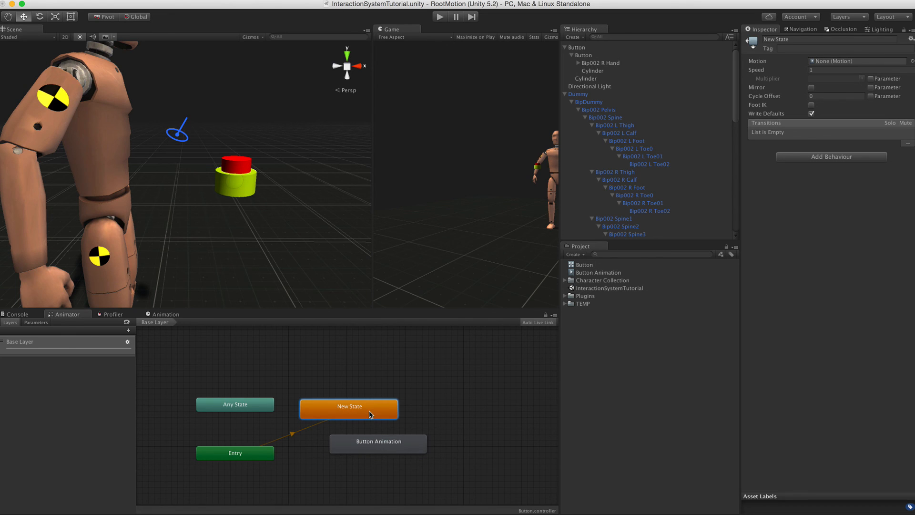
# Step: Turn off Loop Time on the Button Animation clip
pyautogui.click(577, 47)
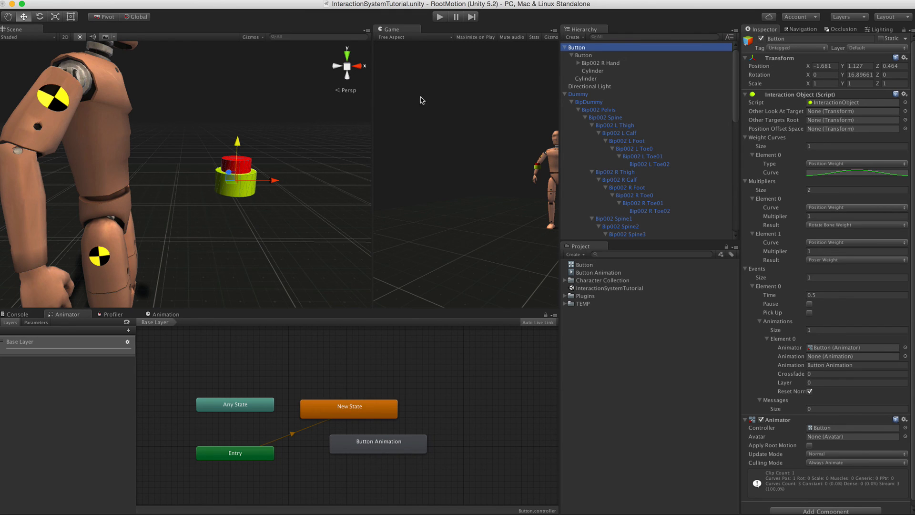
pyautogui.click(598, 272)
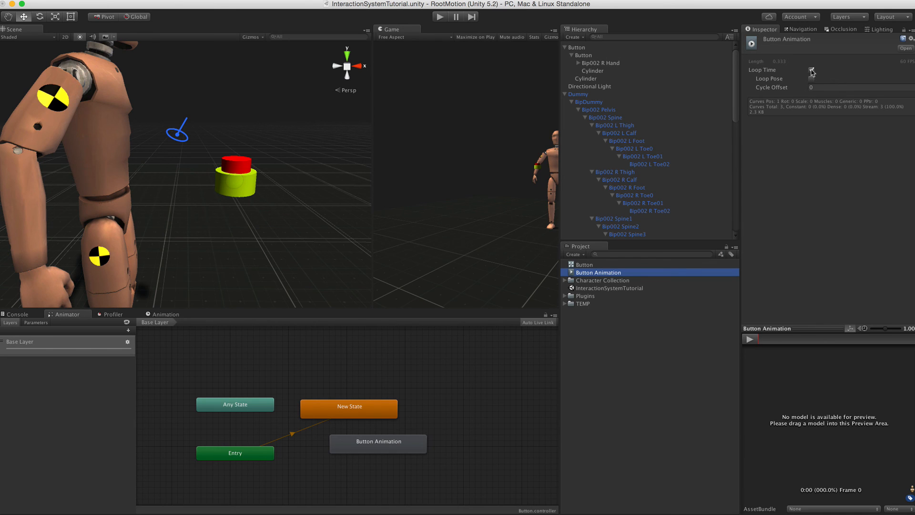
pyautogui.click(810, 69)
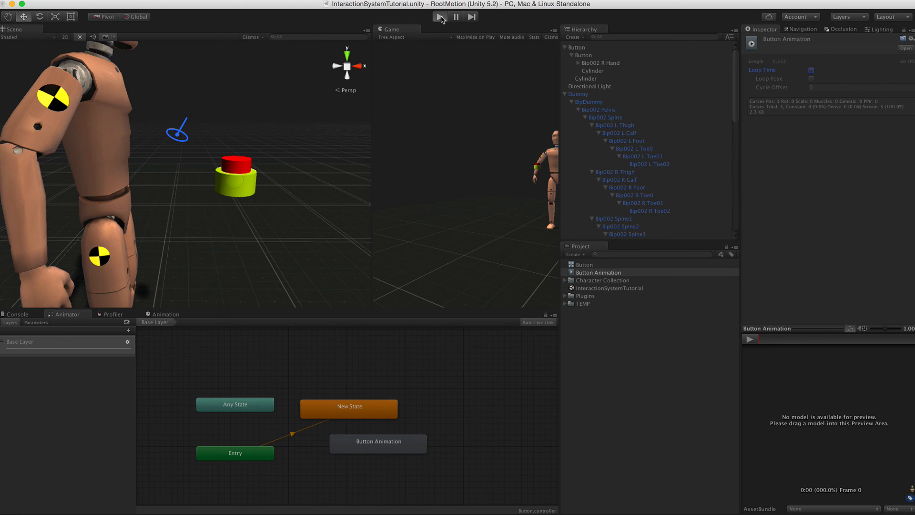
# Step: With the scene playing, drag the Button's position weight curve end key out to about 1.5
pyautogui.click(438, 16)
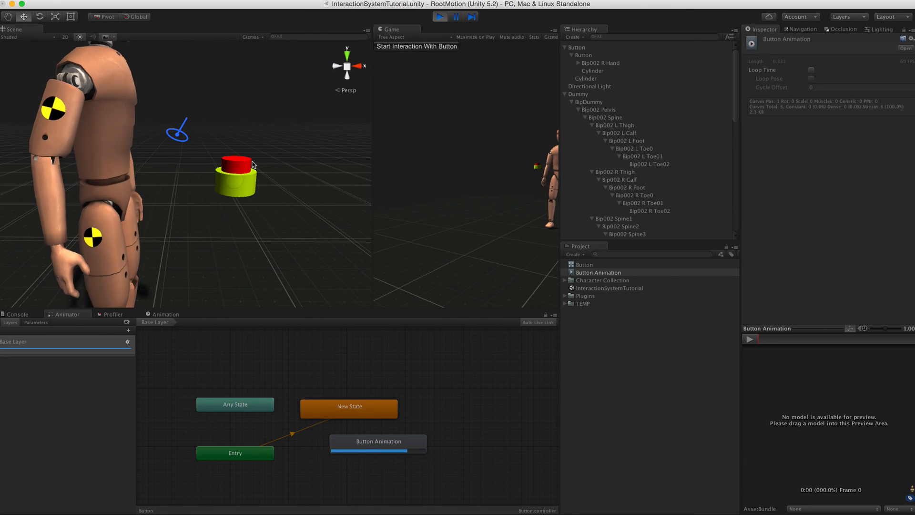
pyautogui.click(582, 48)
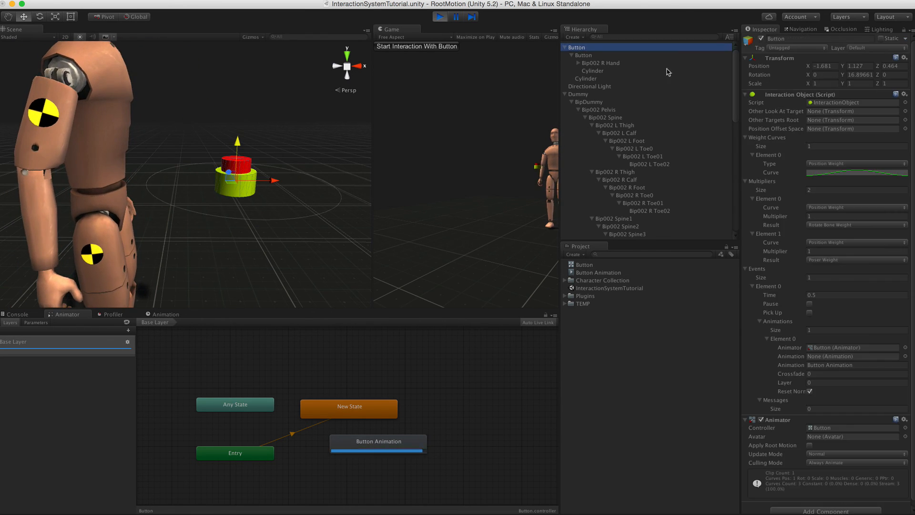
pyautogui.click(855, 171)
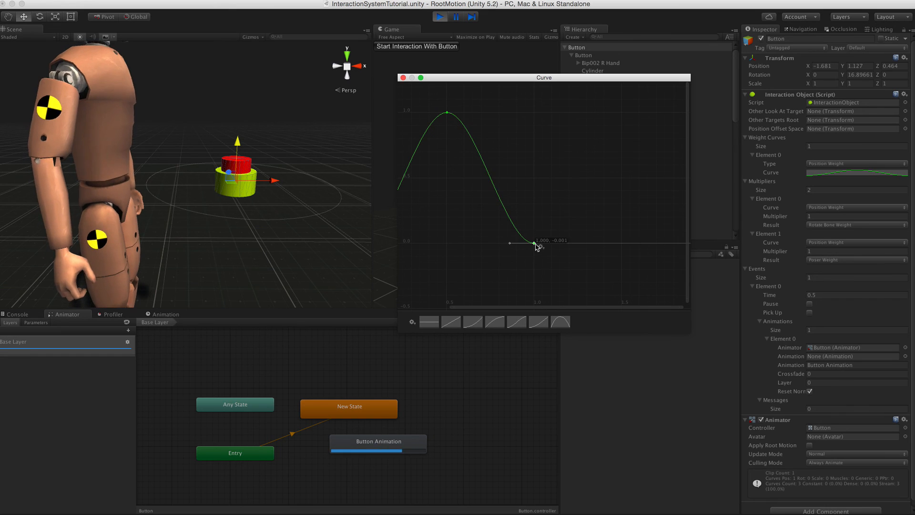
pyautogui.moveTo(534, 243); pyautogui.dragTo(621, 243)
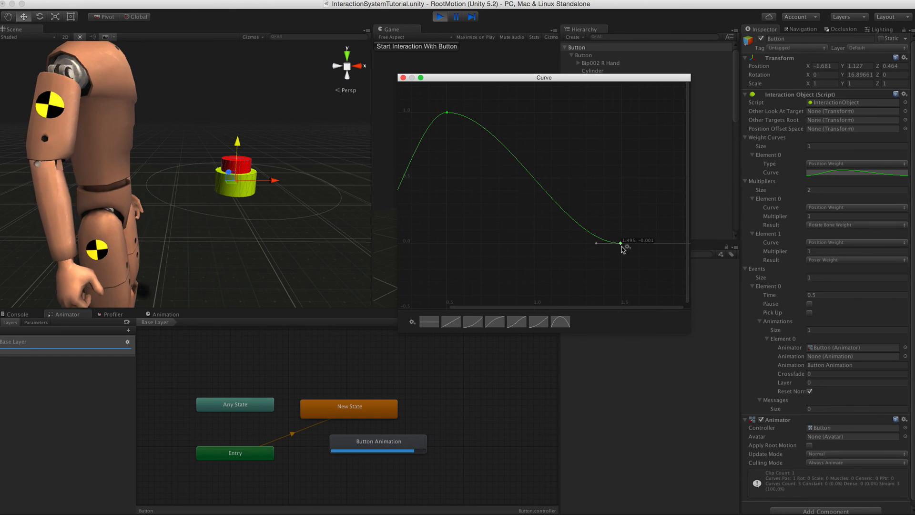